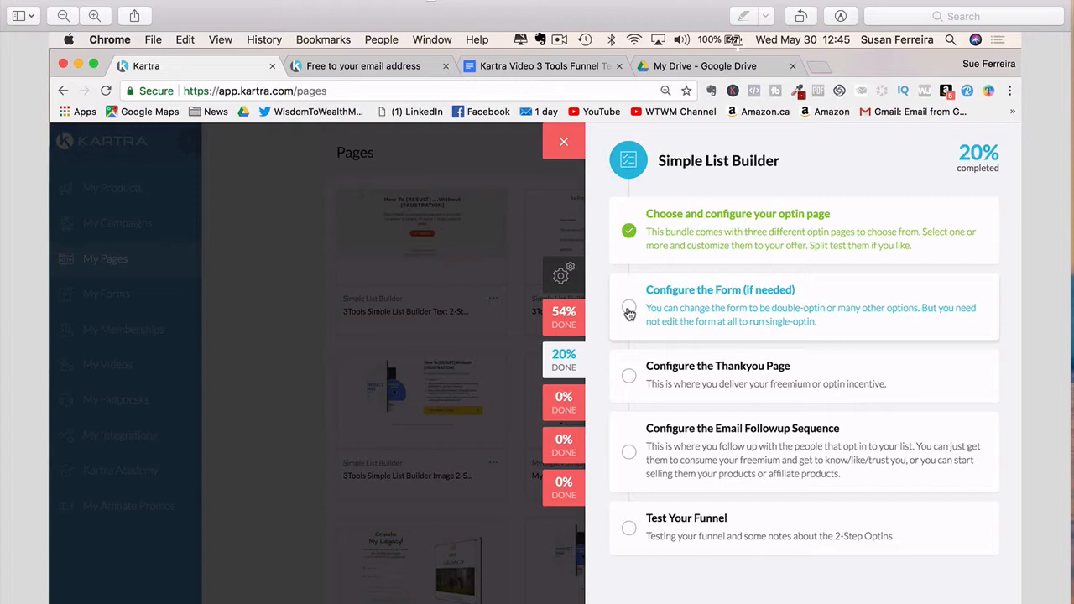
mouse_move(629, 377)
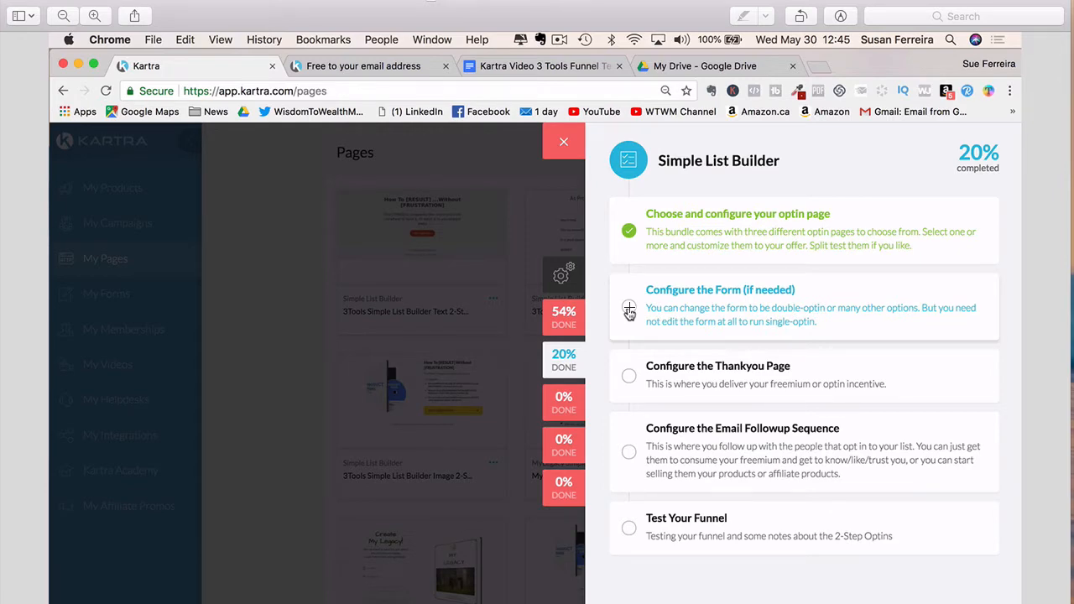
Expand the checklist's 'Configure the Form (if needed)' step and proceed to form setup.
left_click(629, 309)
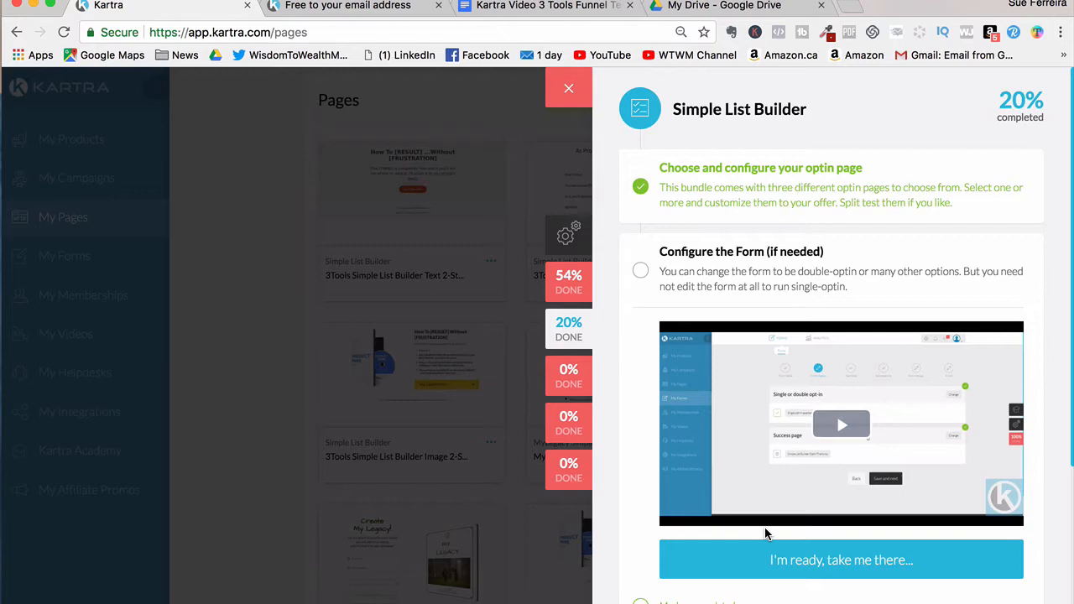
left_click(840, 560)
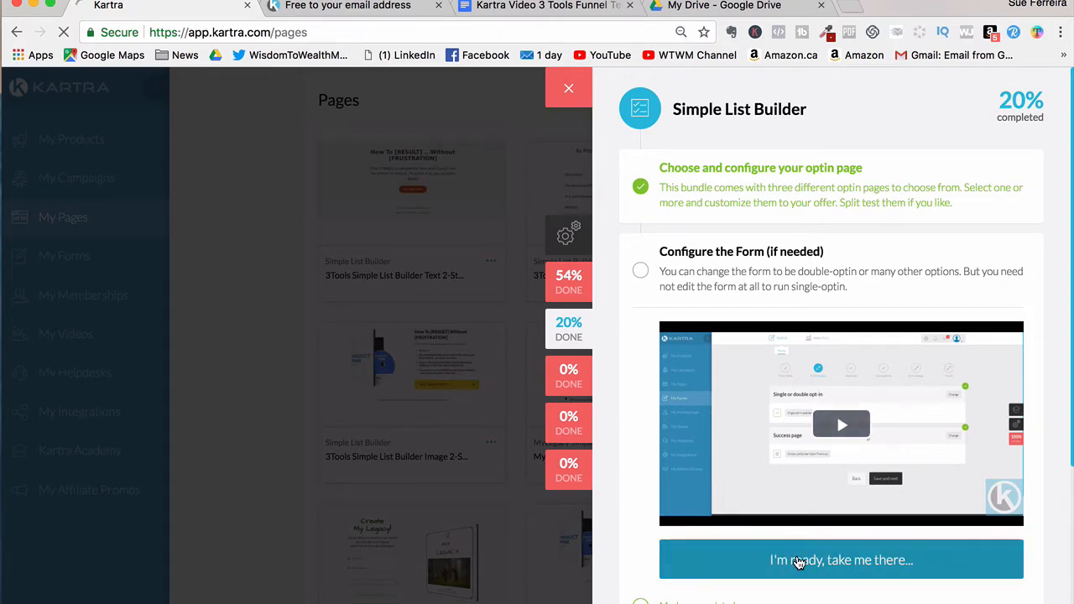
Open the 3Tools Simple List Builder Form in the editor from My Forms.
left_click(840, 560)
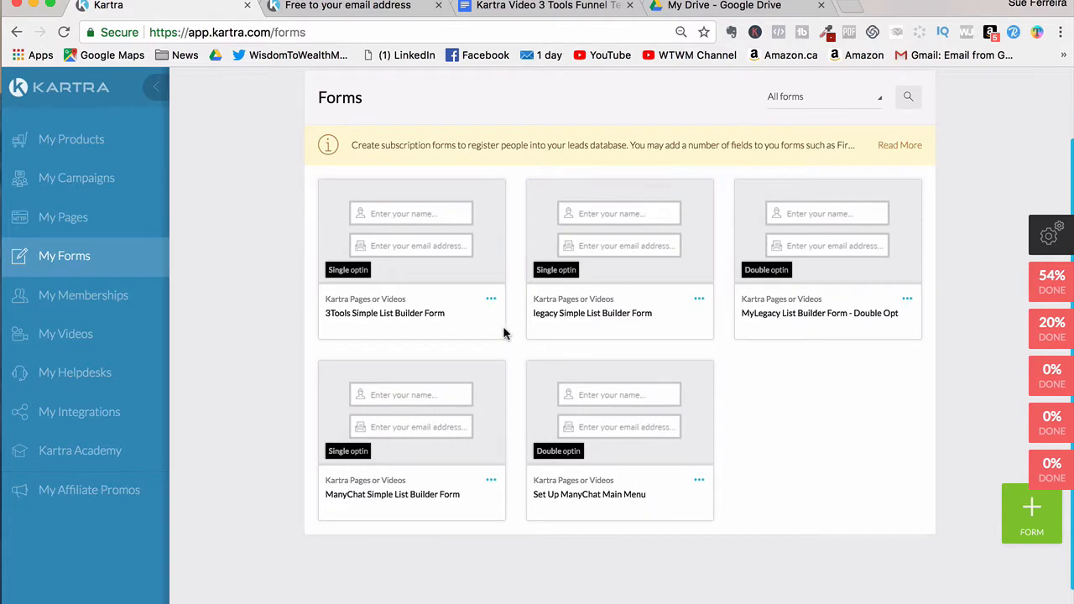
mouse_move(395, 312)
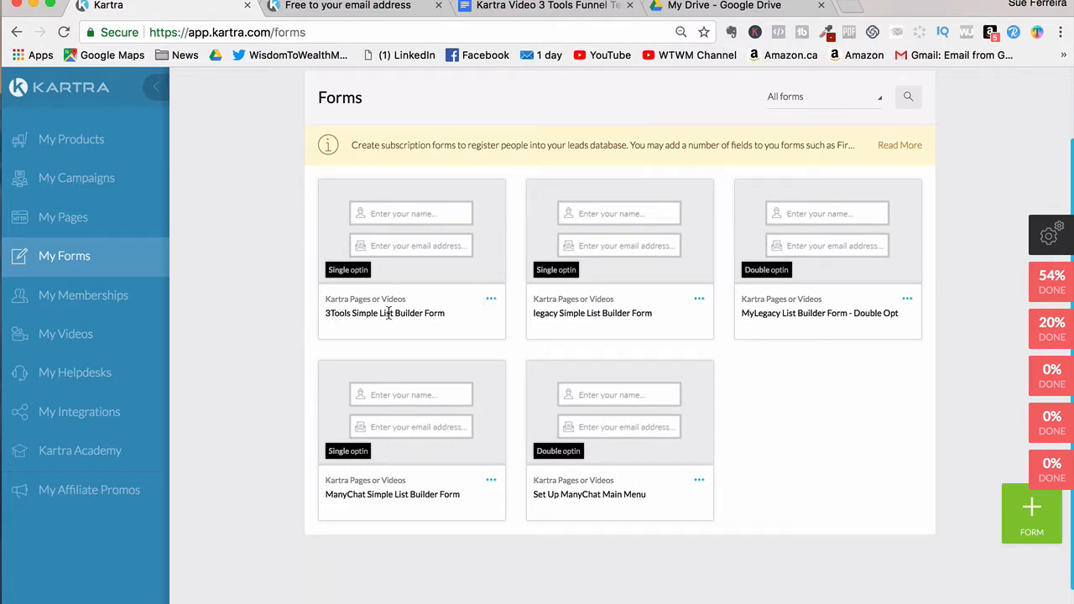
mouse_move(491, 304)
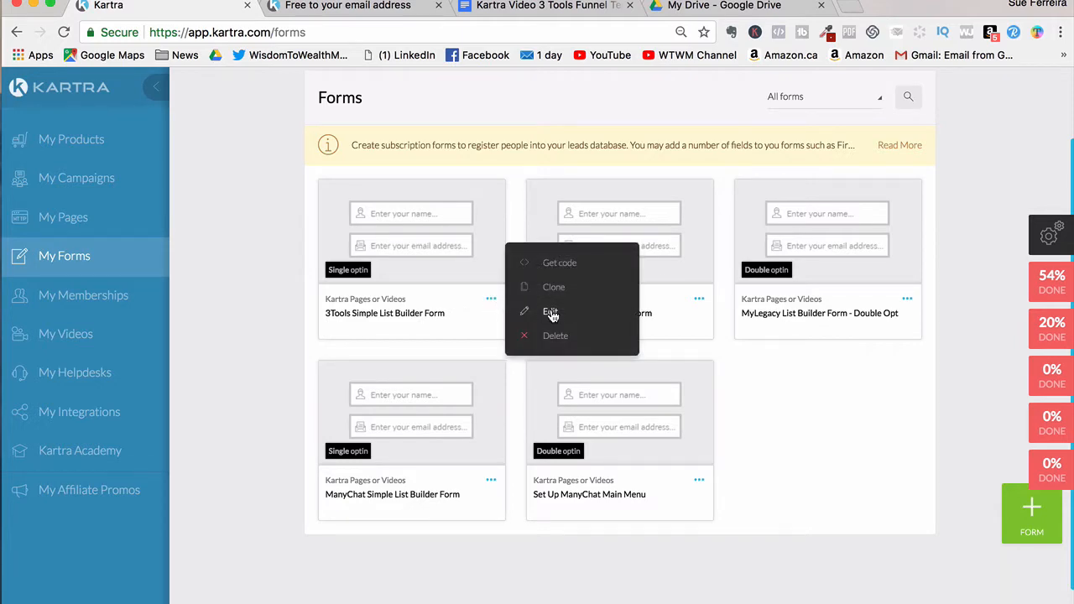
left_click(550, 312)
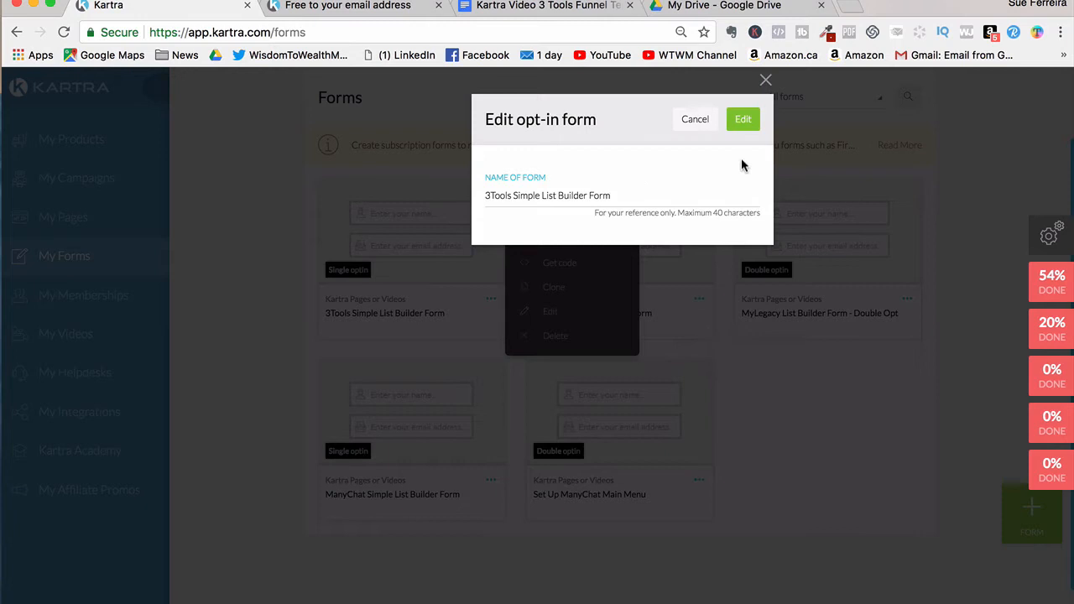
left_click(741, 118)
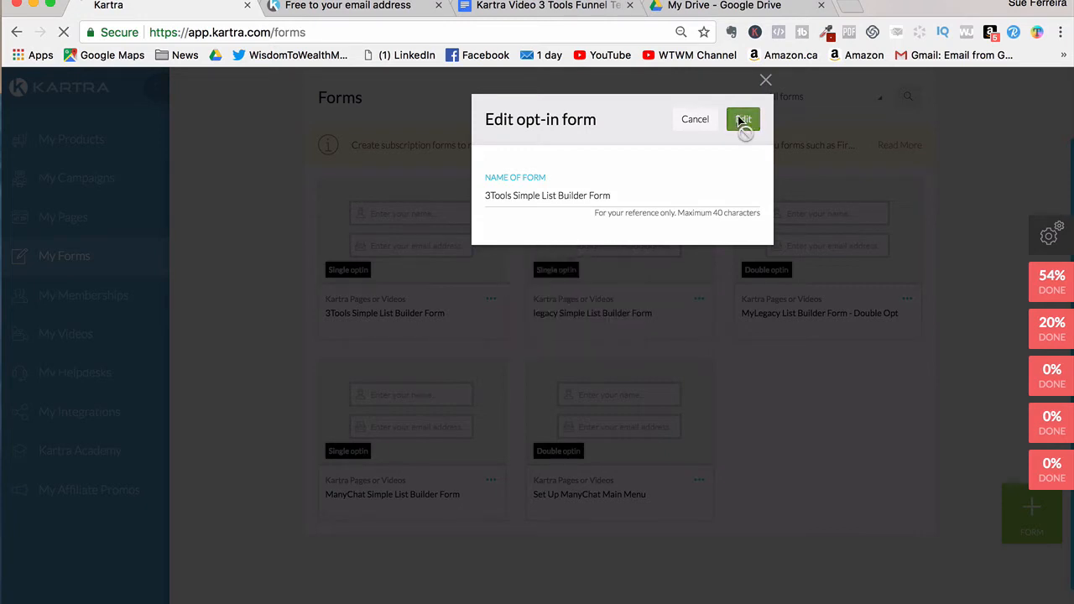
left_click(743, 118)
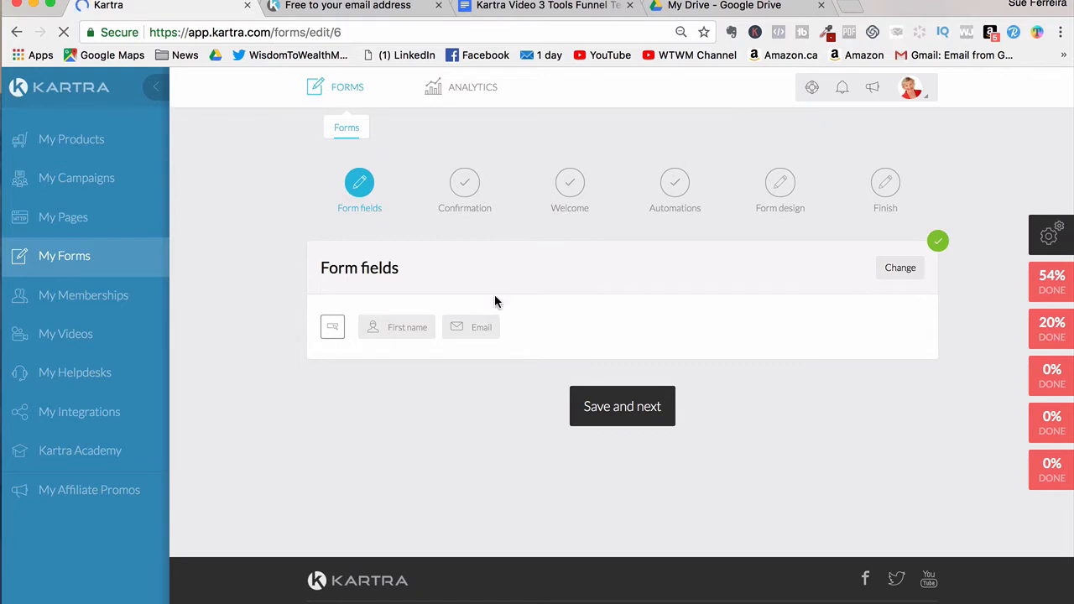
mouse_move(466, 344)
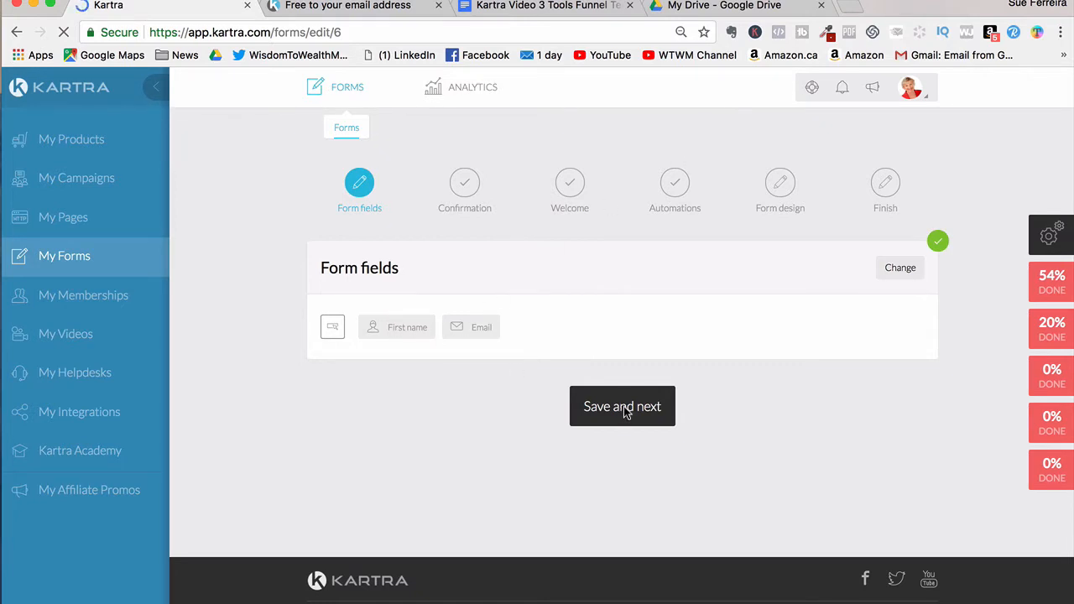
Save the form fields and switch the form from single to double opt-in.
left_click(622, 406)
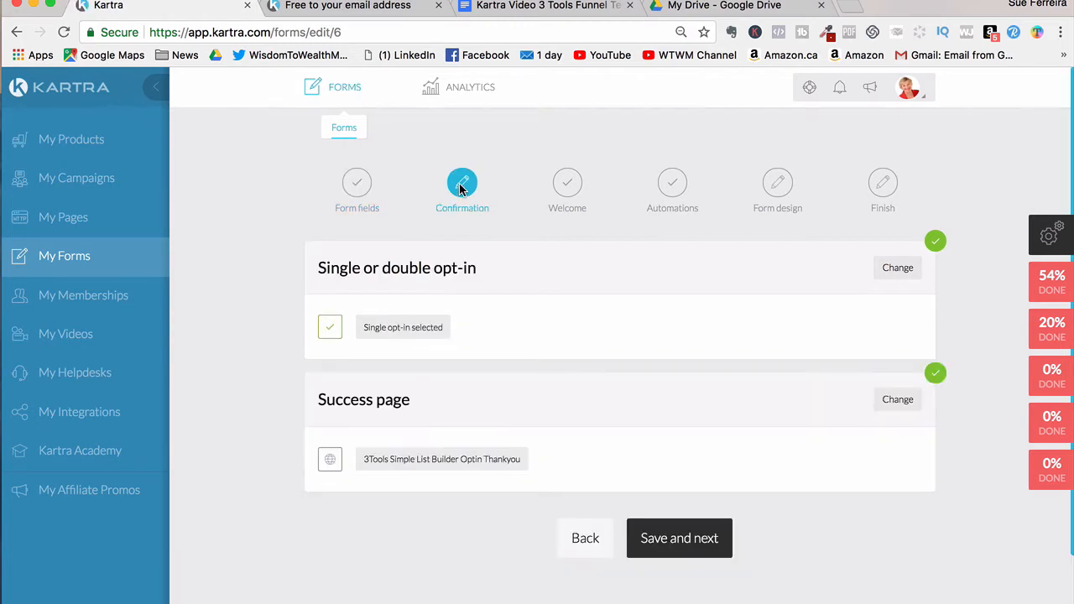
mouse_move(411, 336)
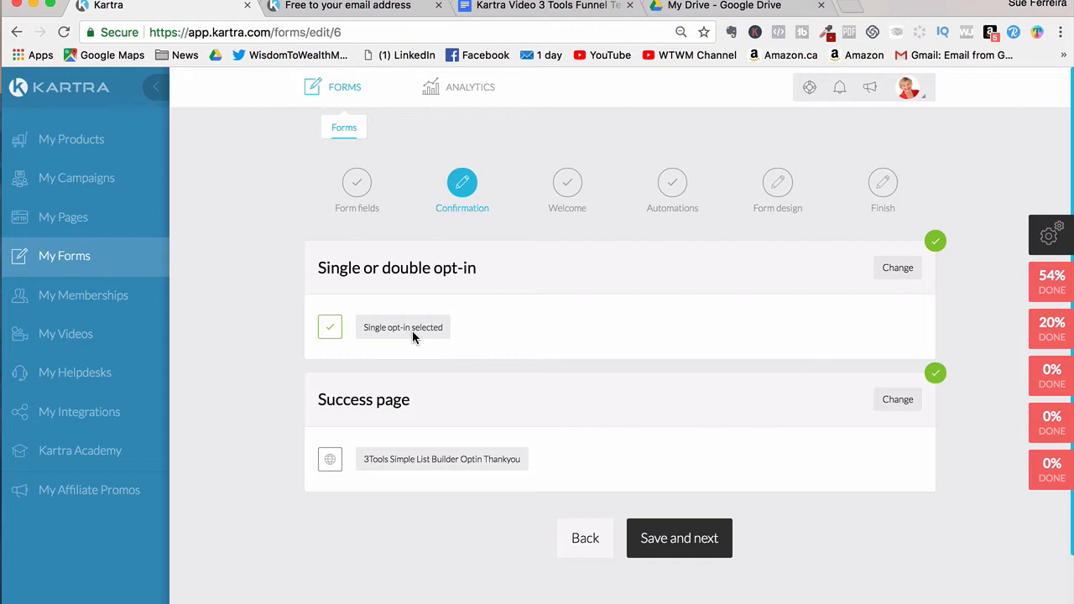
mouse_move(694, 323)
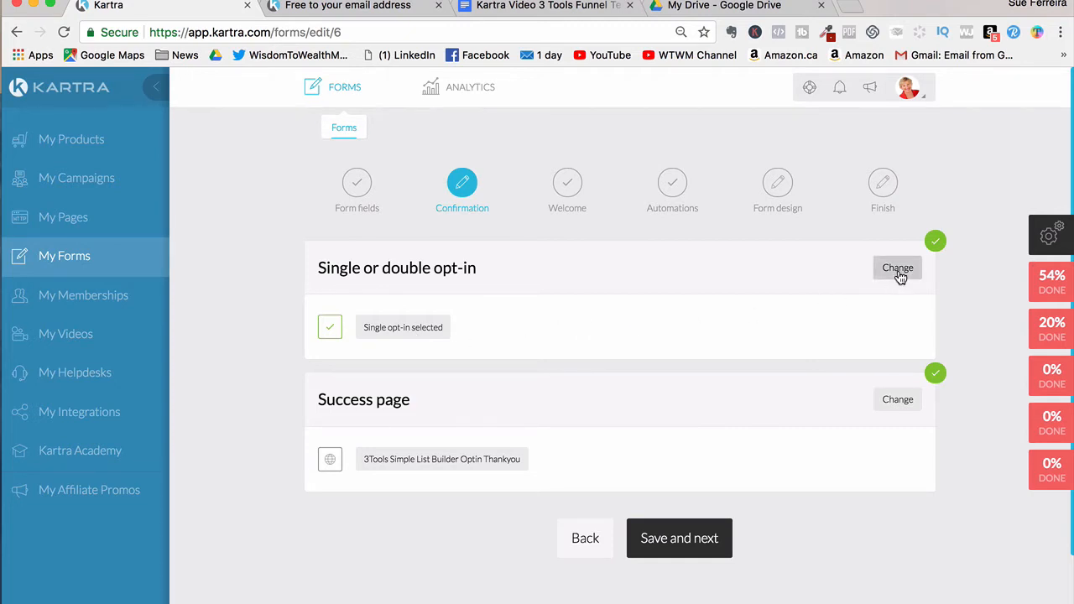
left_click(897, 267)
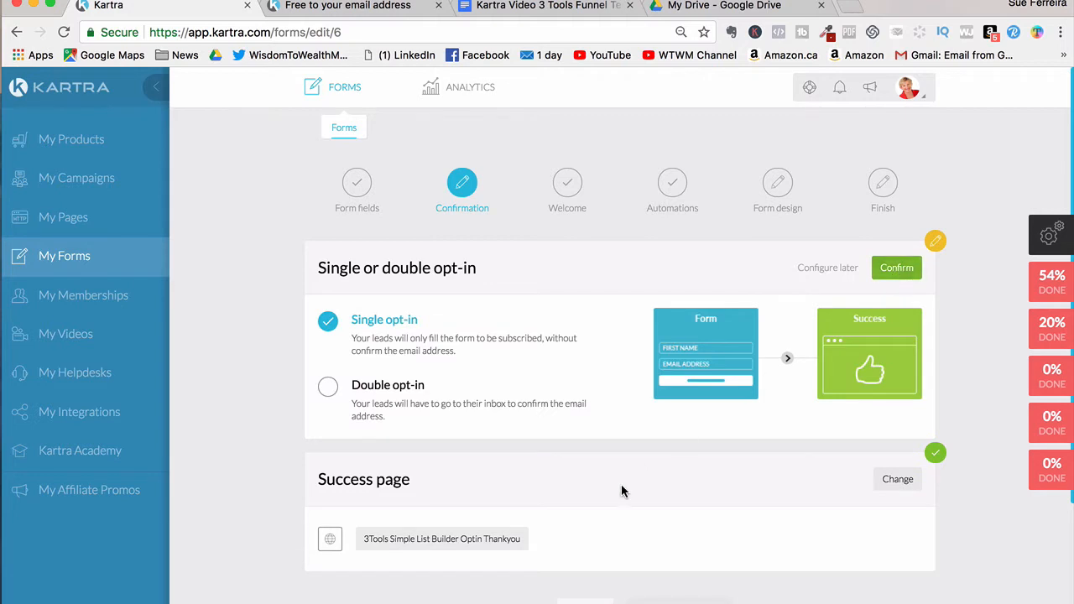
left_click(327, 387)
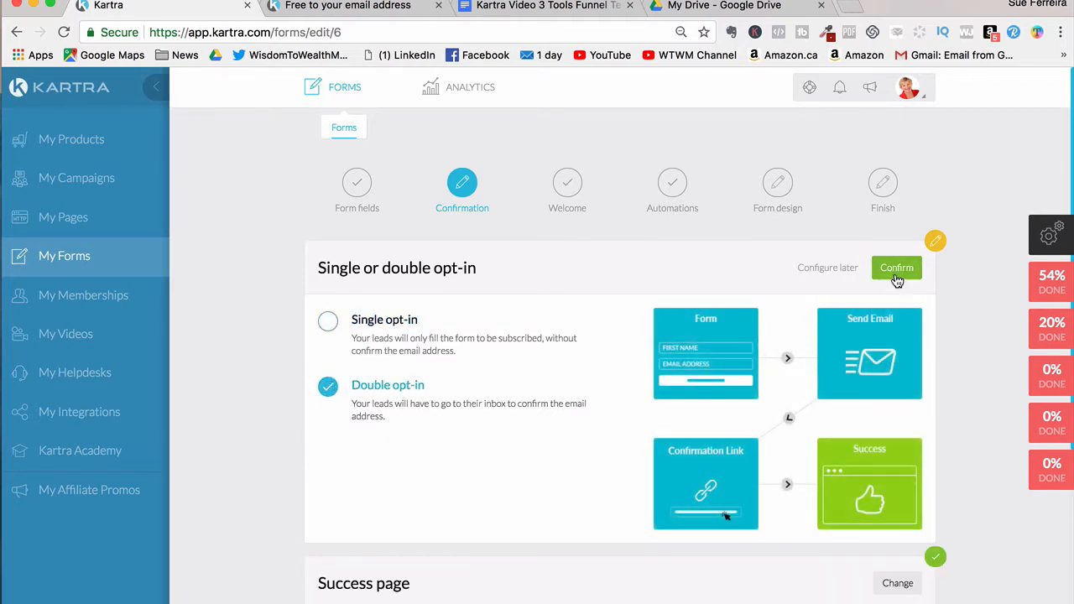
left_click(897, 268)
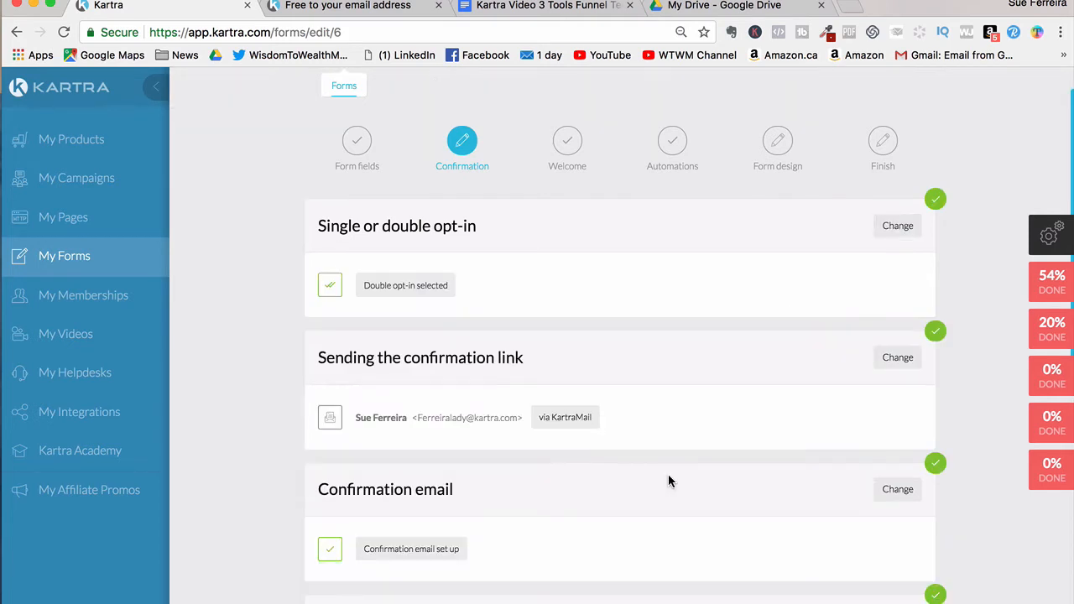
mouse_move(585, 439)
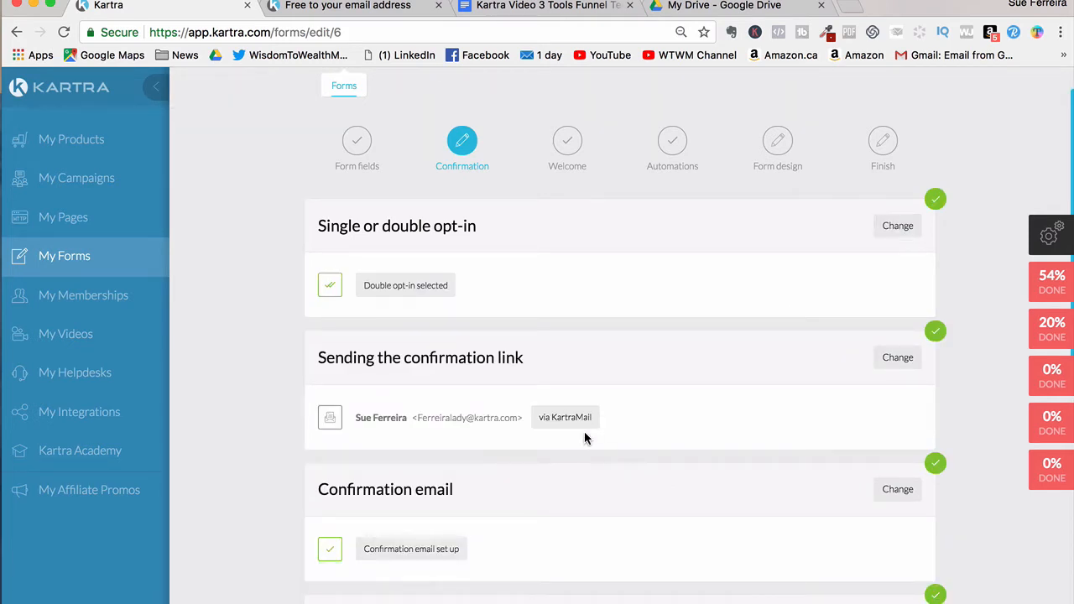
mouse_move(655, 429)
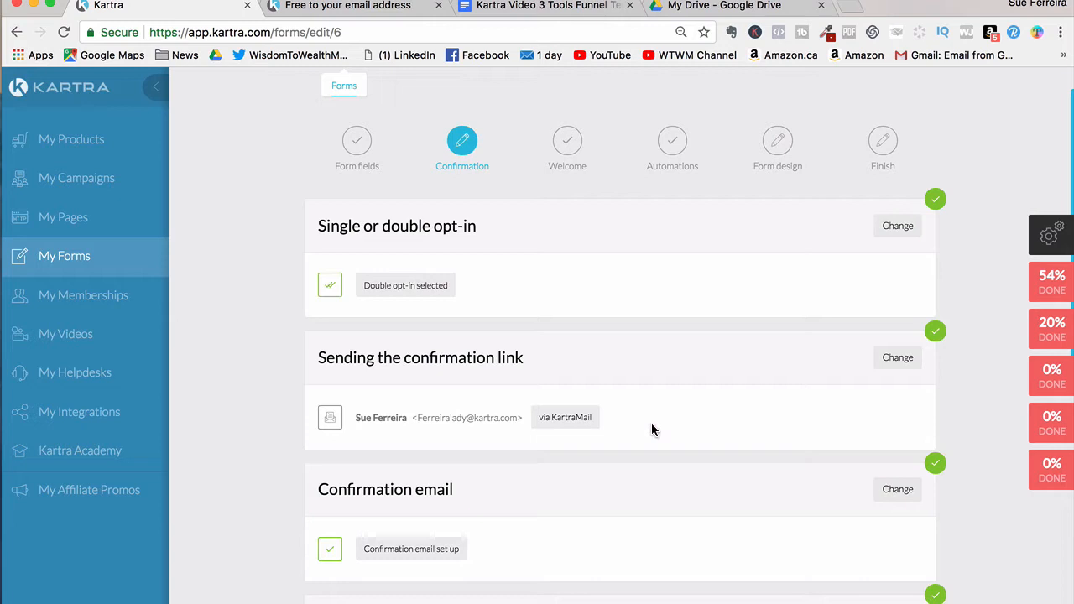
scroll("down", 3)
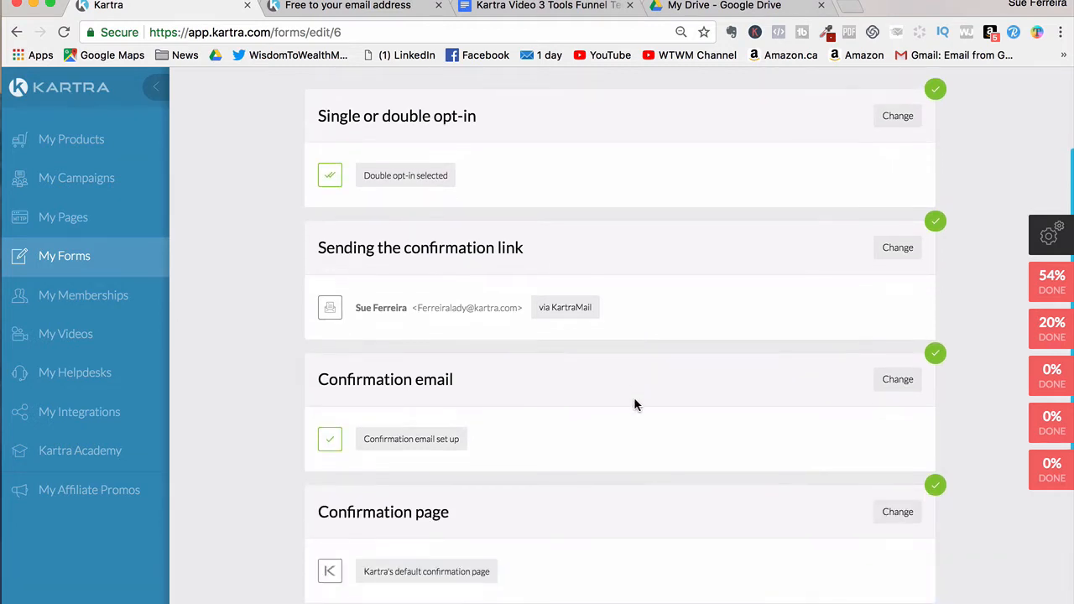
mouse_move(906, 293)
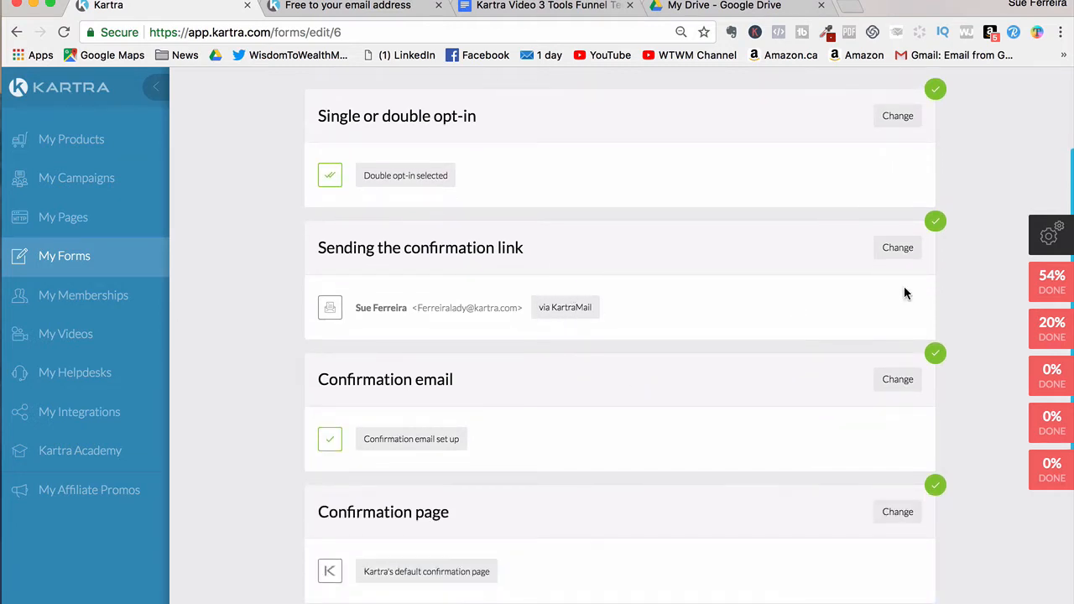
left_click(897, 246)
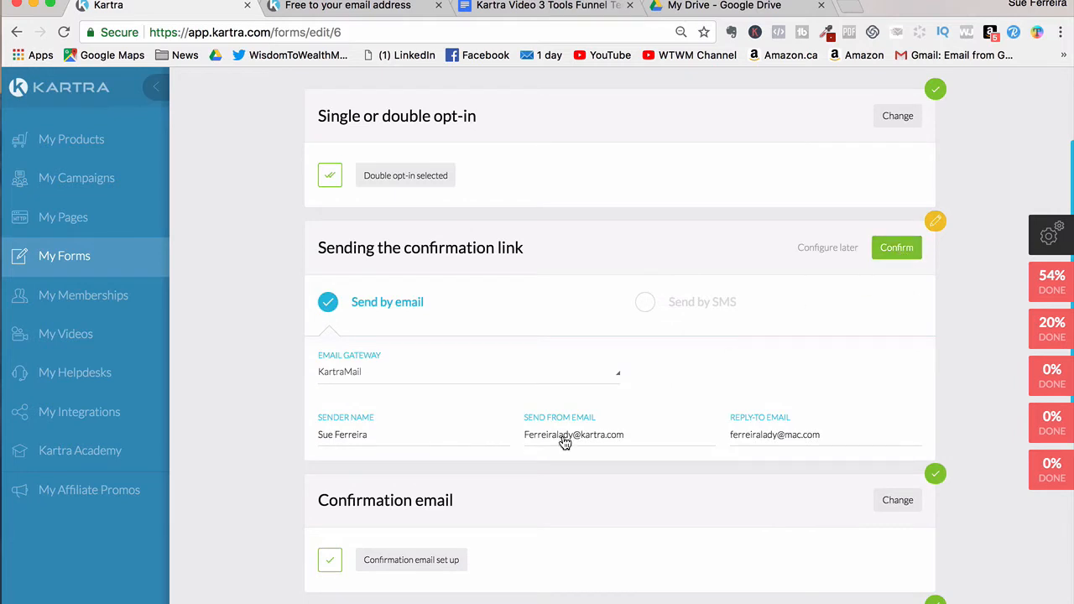
mouse_move(635, 329)
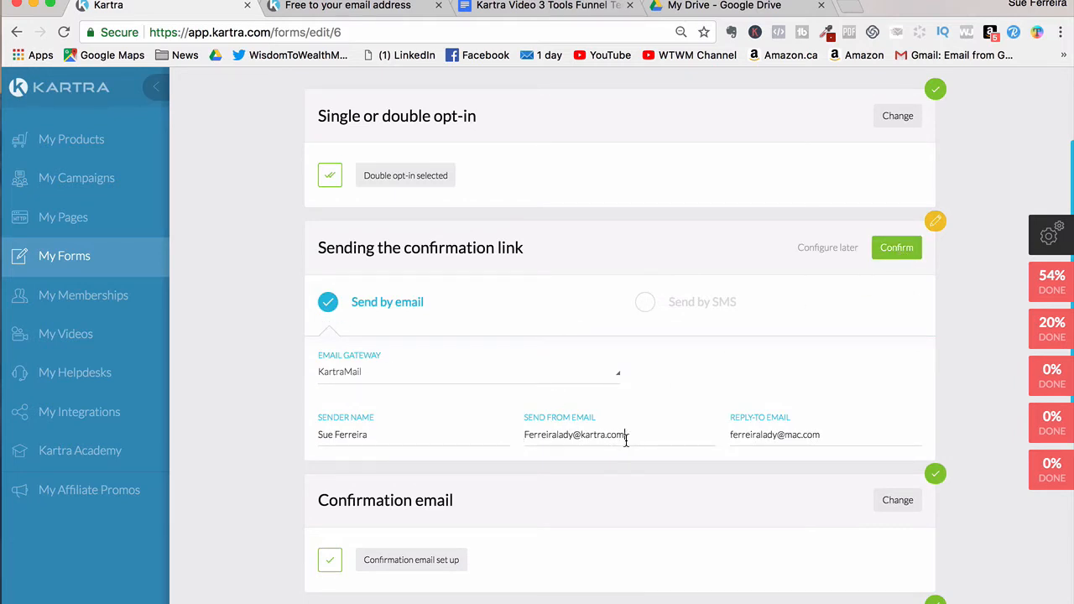
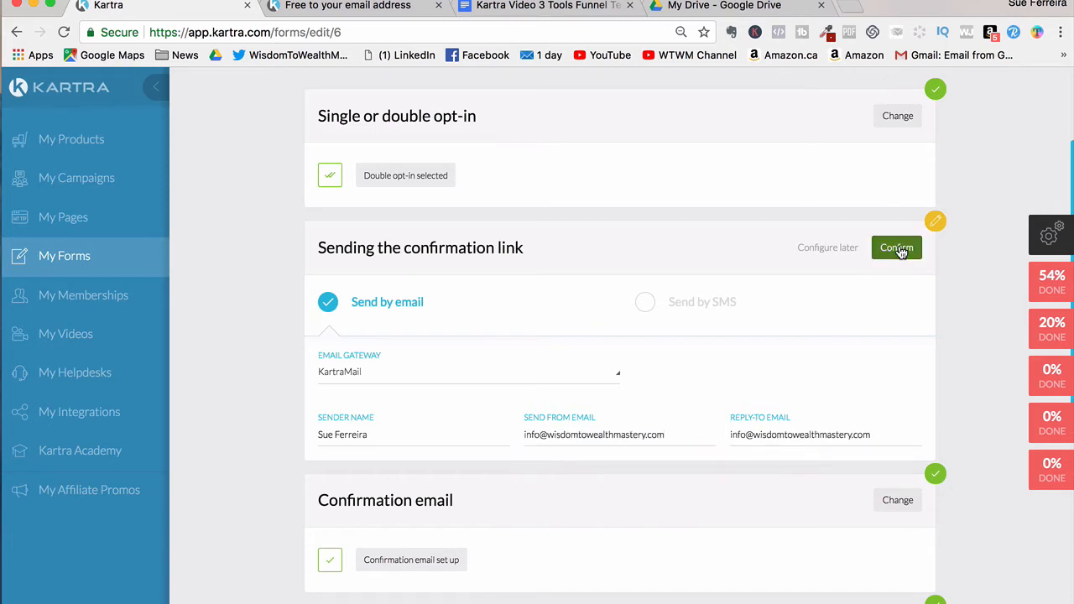
left_click(896, 247)
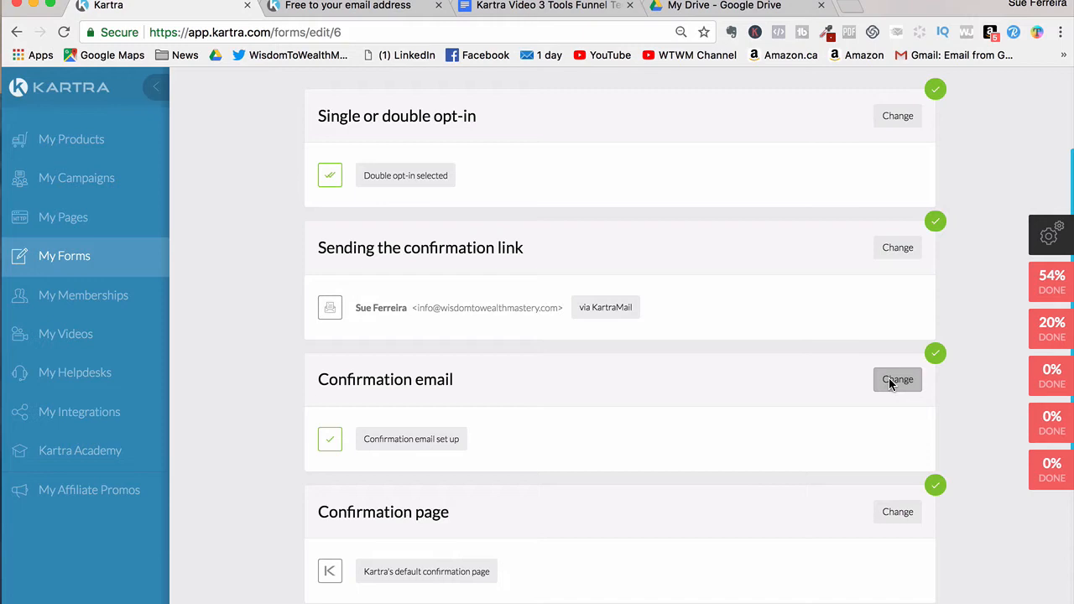
Edit the confirmation email so it is signed 'Sue'.
left_click(897, 380)
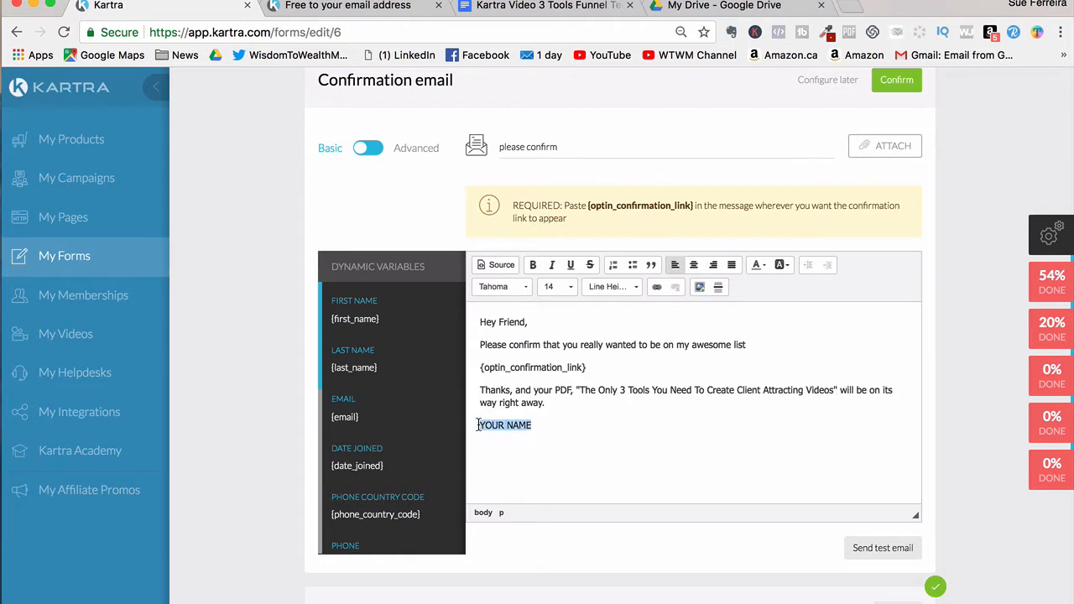
type("Sue")
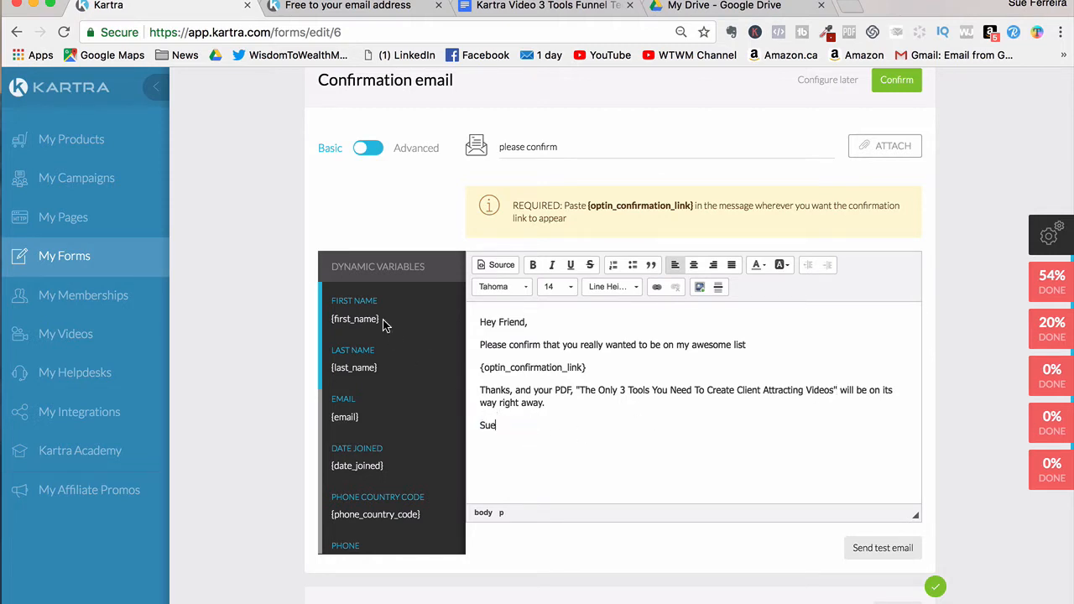
double_click(355, 319)
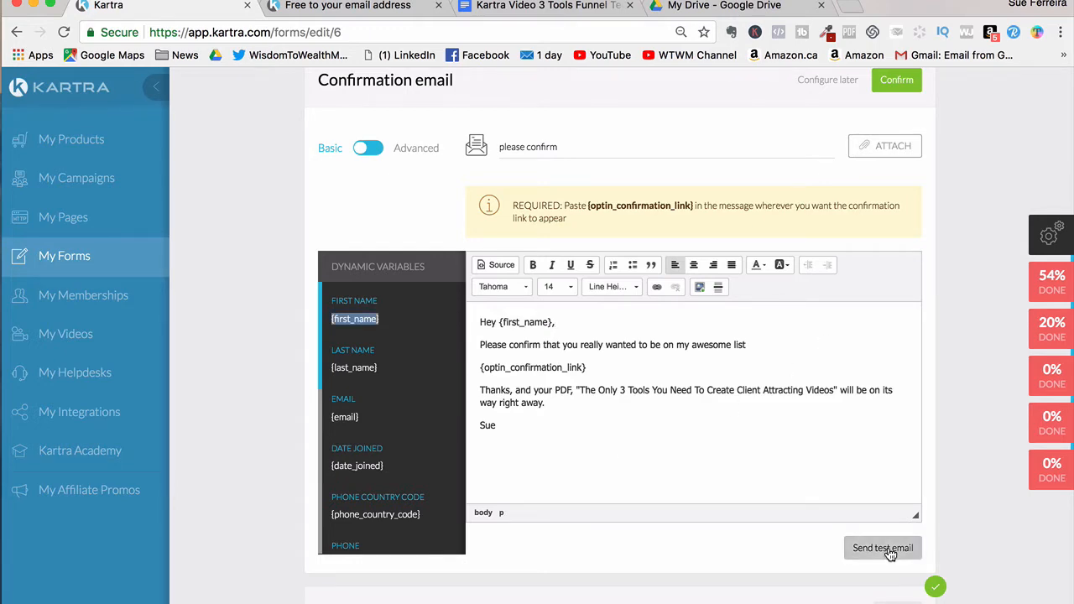
left_click(883, 548)
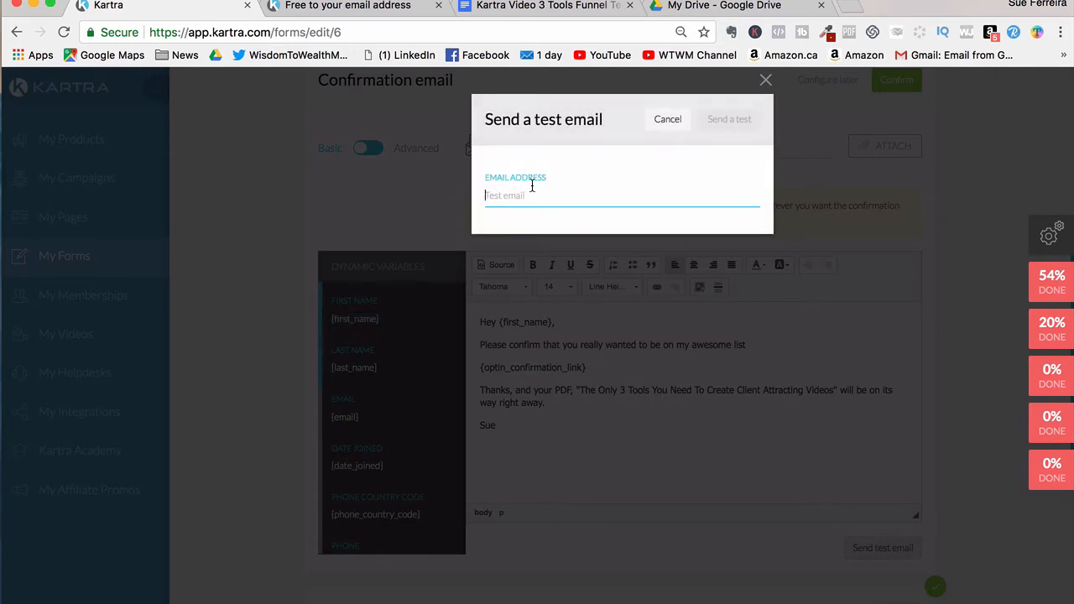
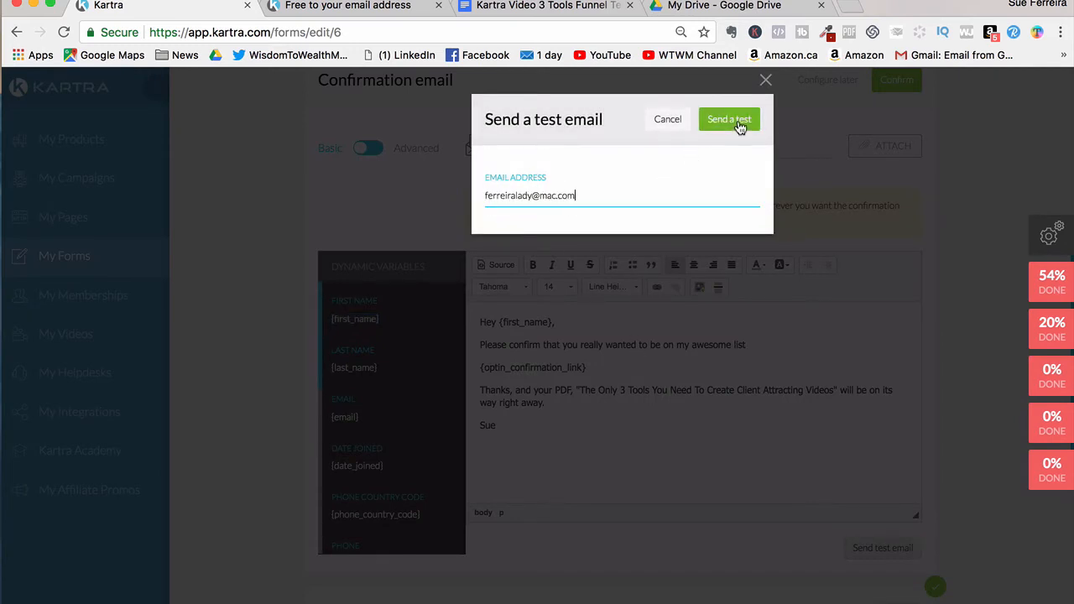
left_click(728, 119)
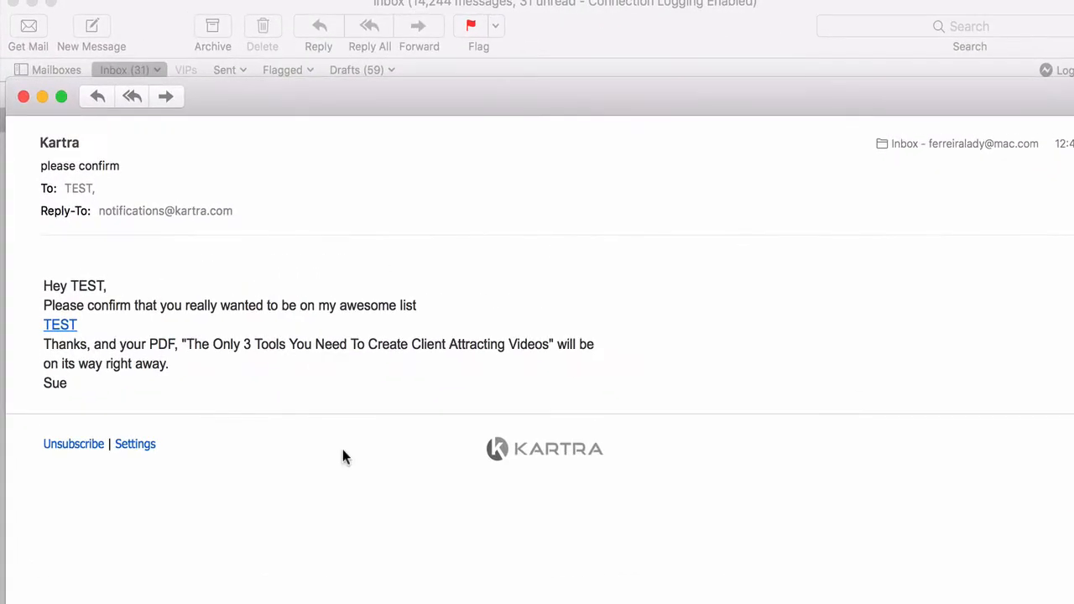
mouse_move(60, 325)
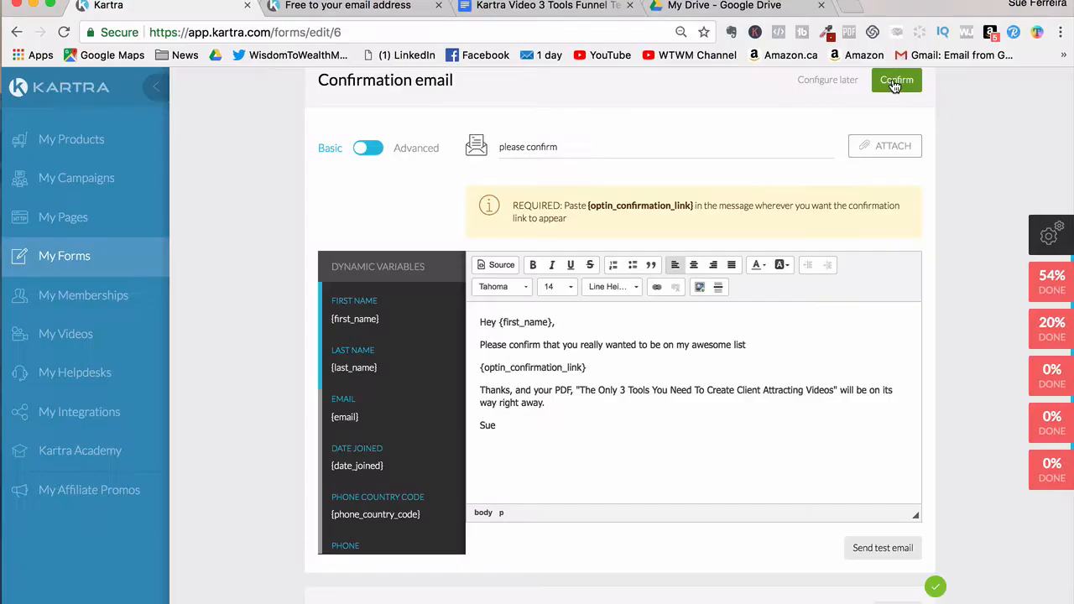
Save the confirmation email and confirm 3Tools Simple List Builder Optin Thankyou as success page.
left_click(896, 80)
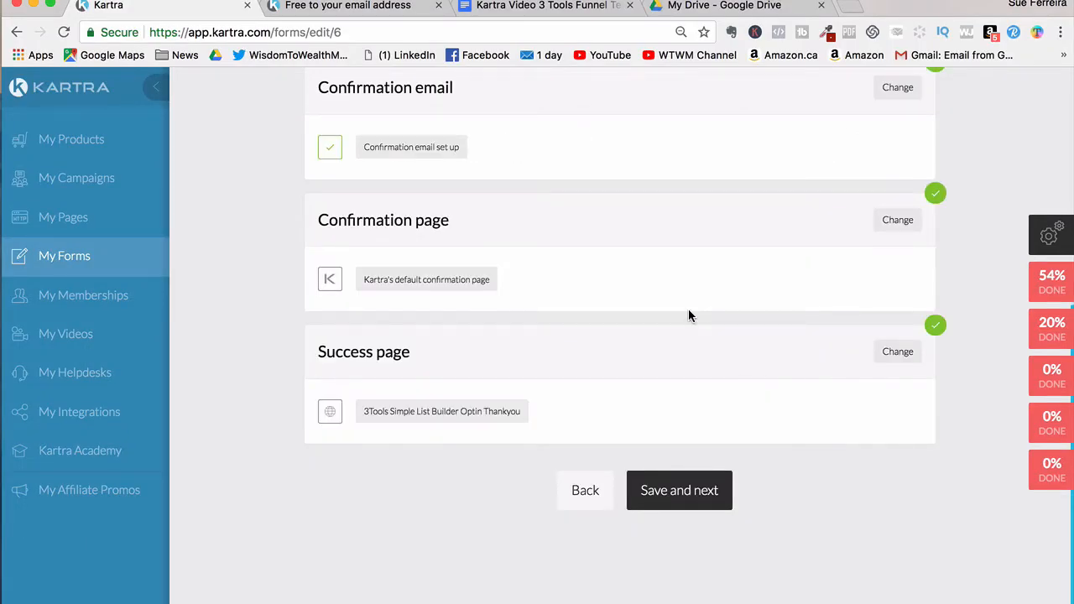
scroll("down", 3)
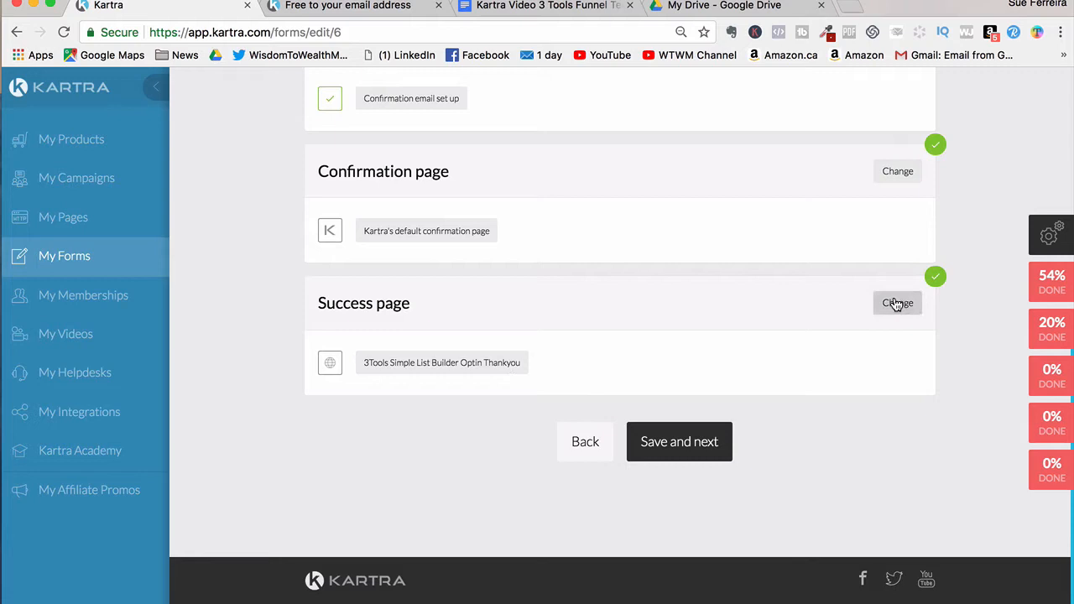
mouse_move(494, 386)
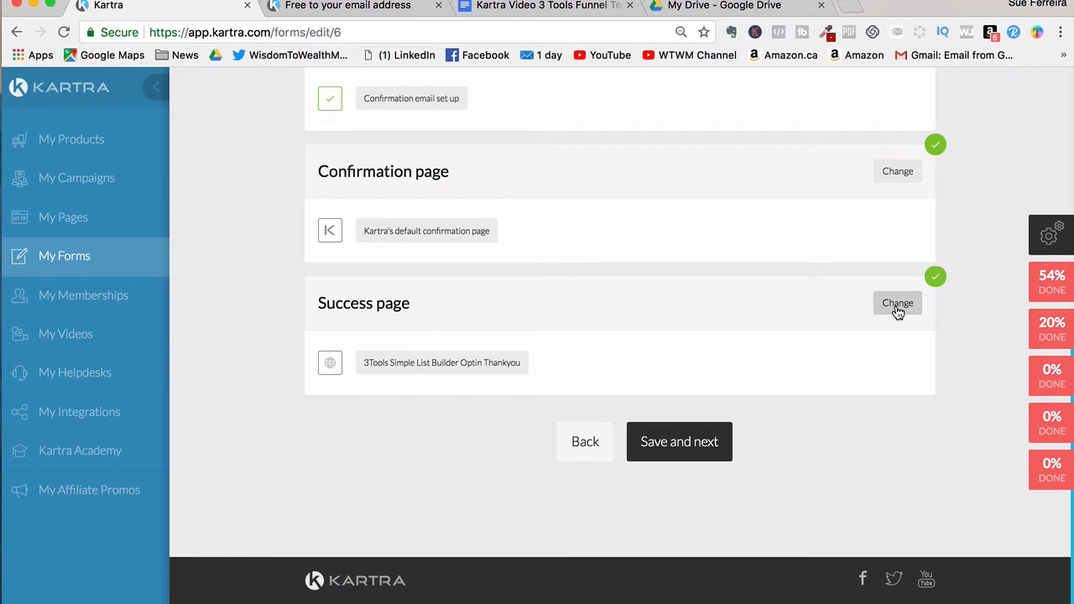
left_click(897, 303)
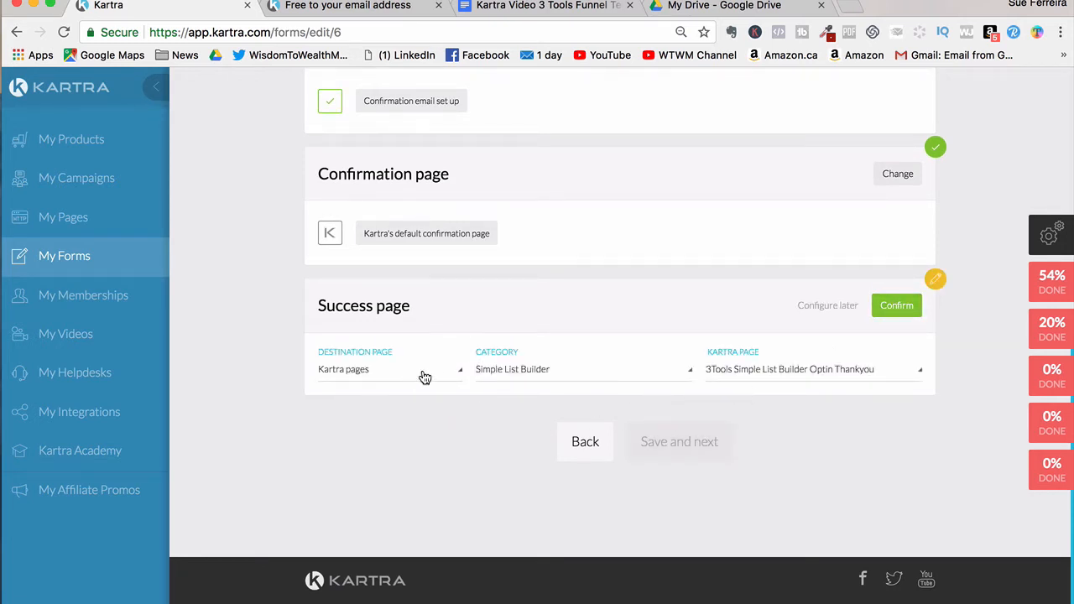
left_click(389, 369)
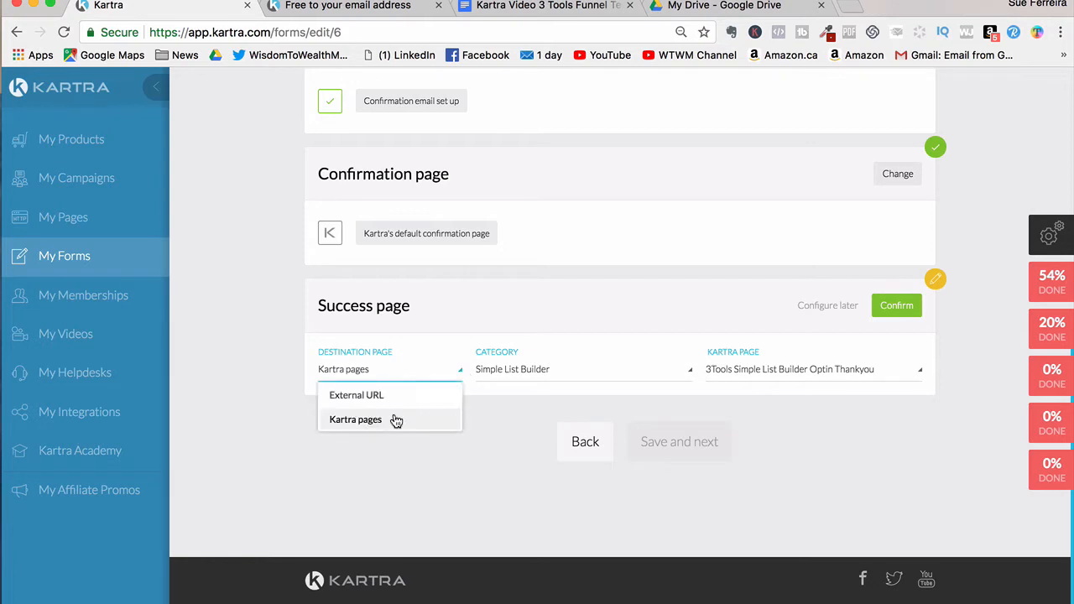
mouse_move(830, 337)
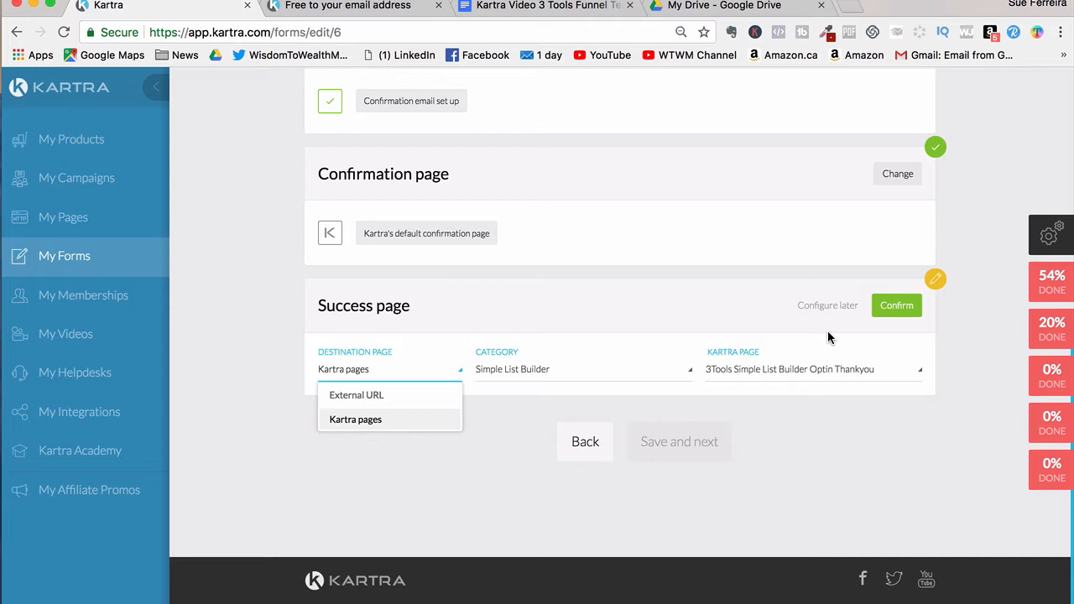
mouse_move(957, 301)
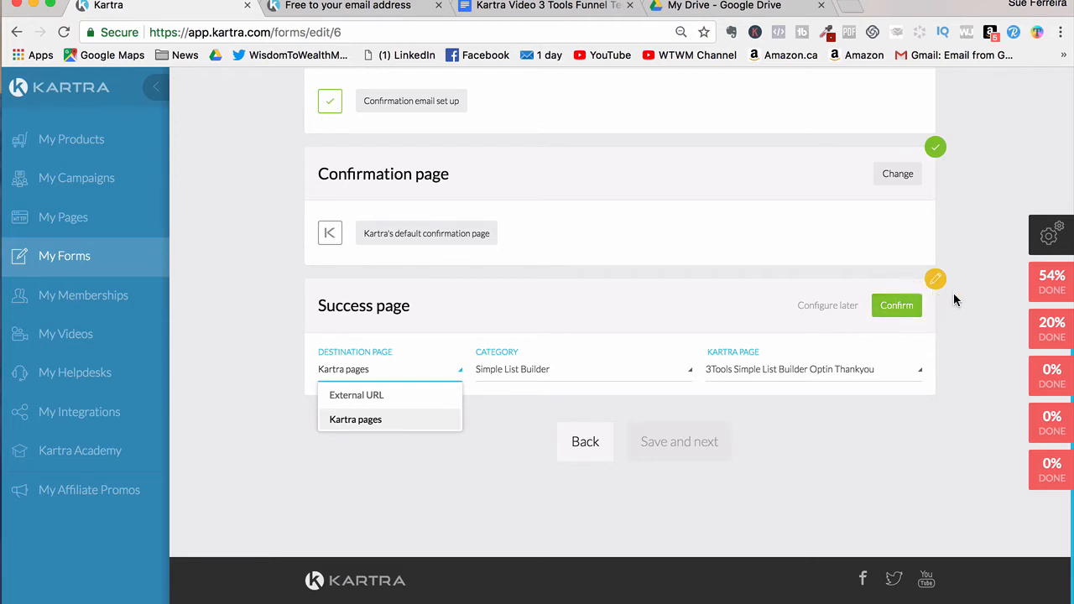
mouse_move(929, 300)
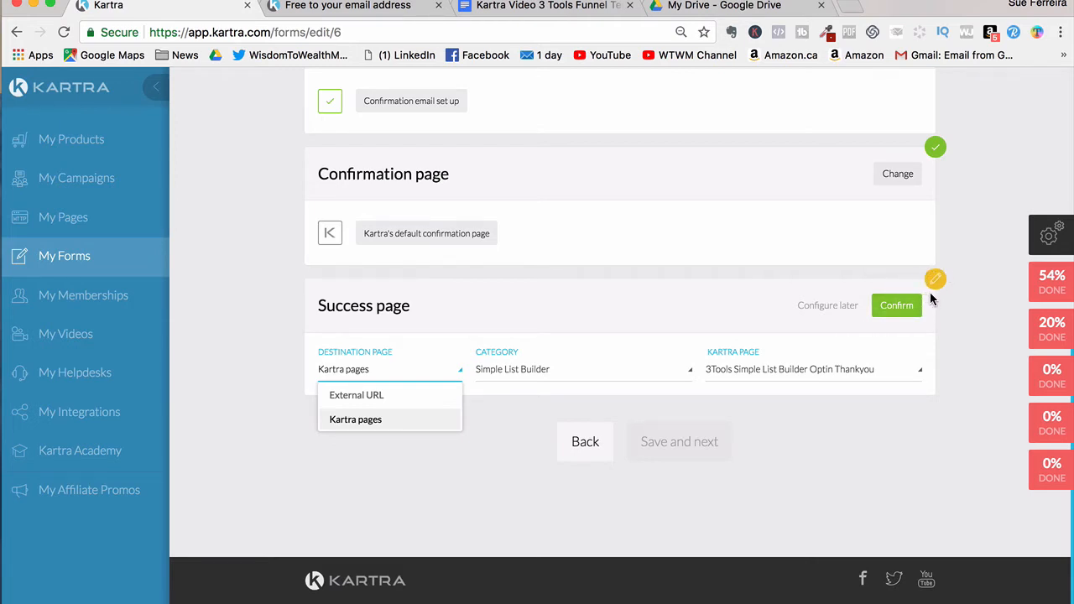
mouse_move(934, 281)
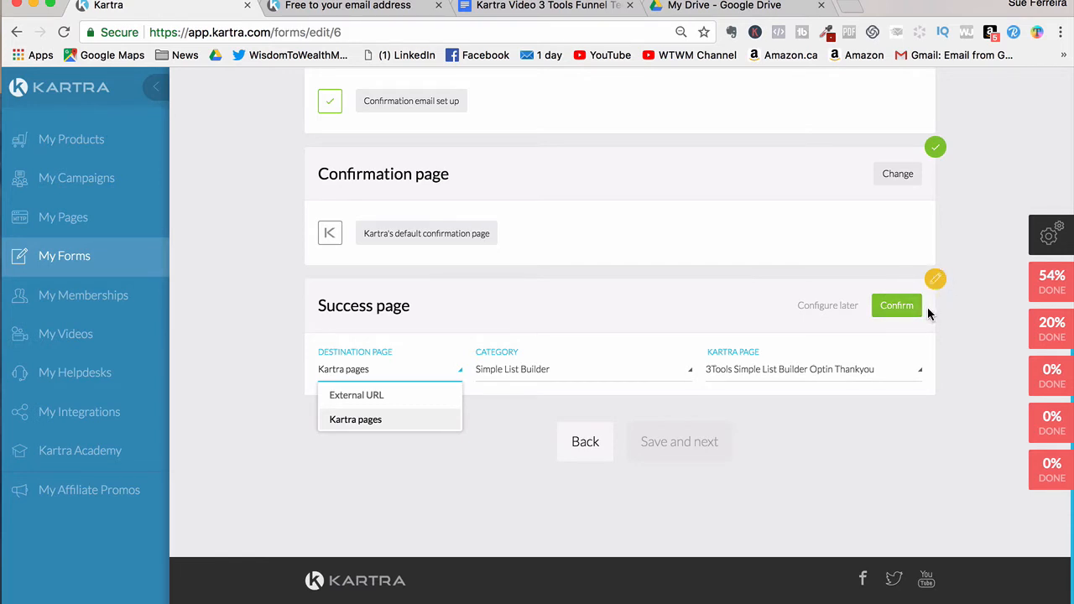
mouse_move(930, 291)
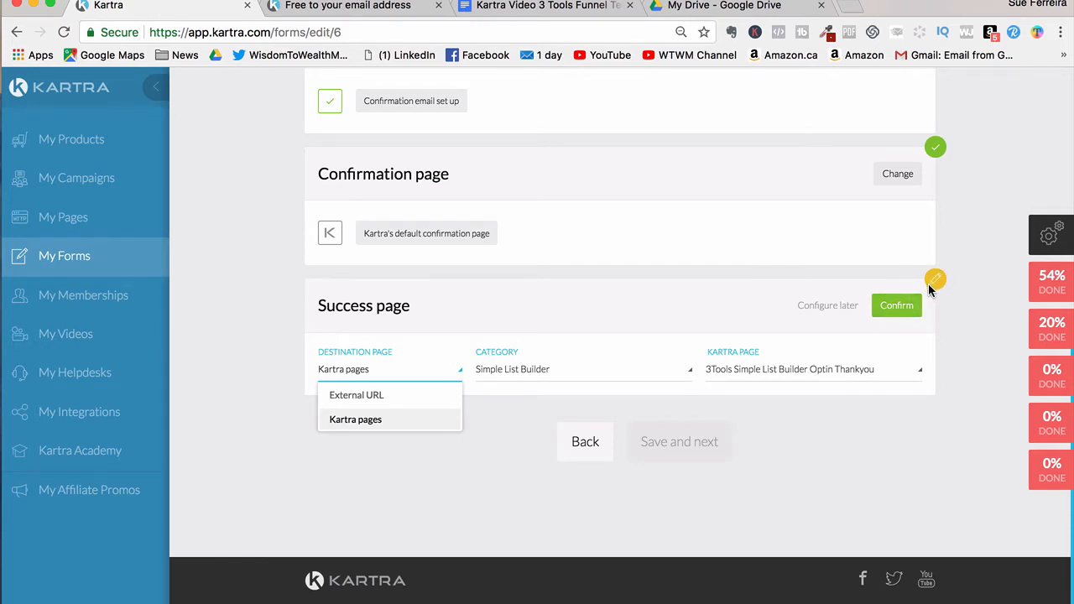
mouse_move(927, 281)
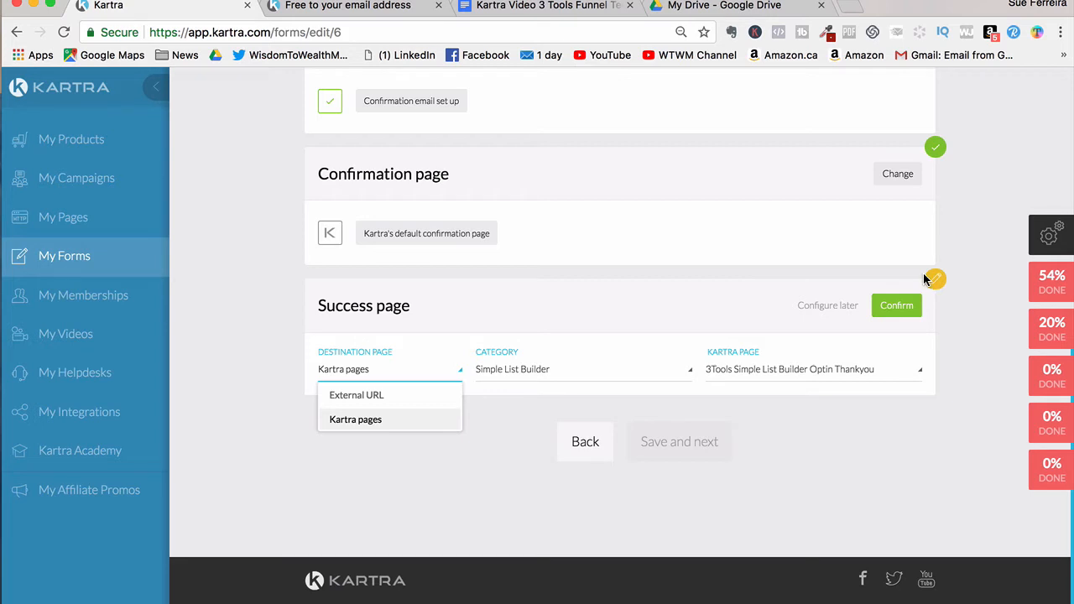
mouse_move(923, 281)
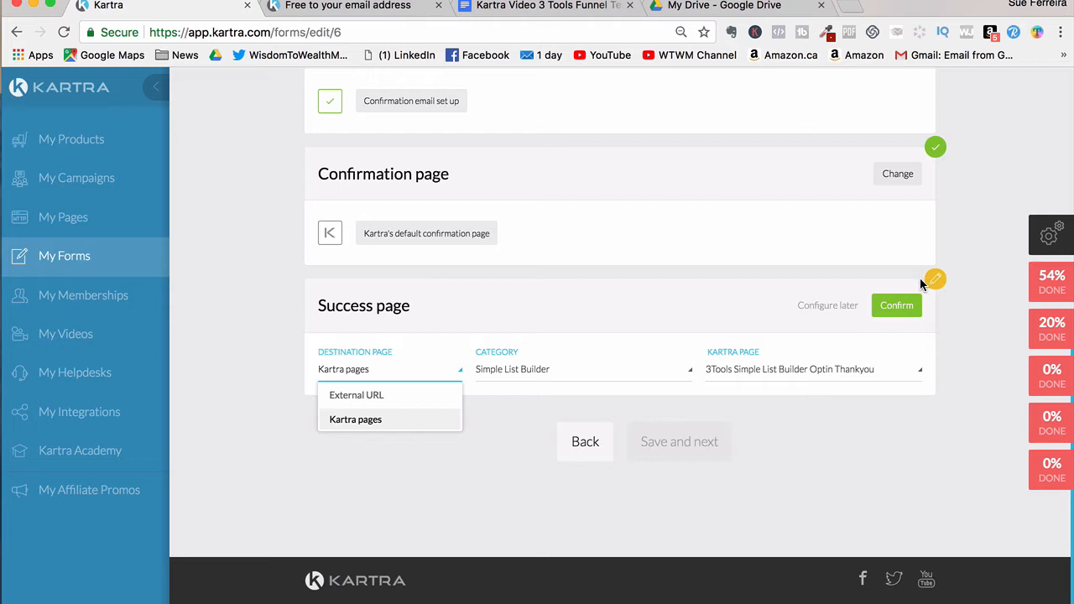
mouse_move(690, 447)
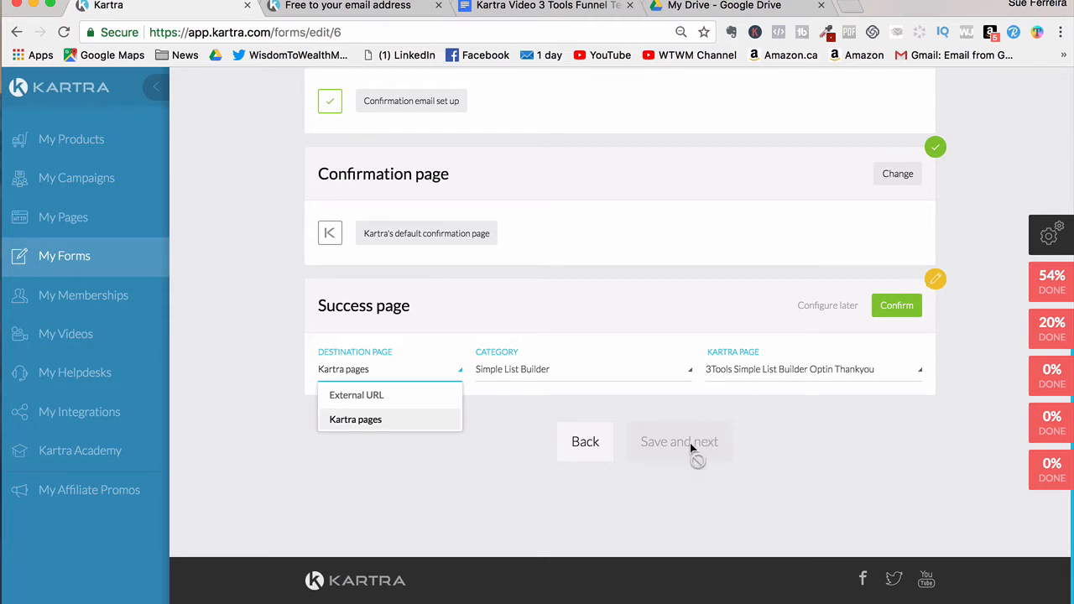
mouse_move(896, 305)
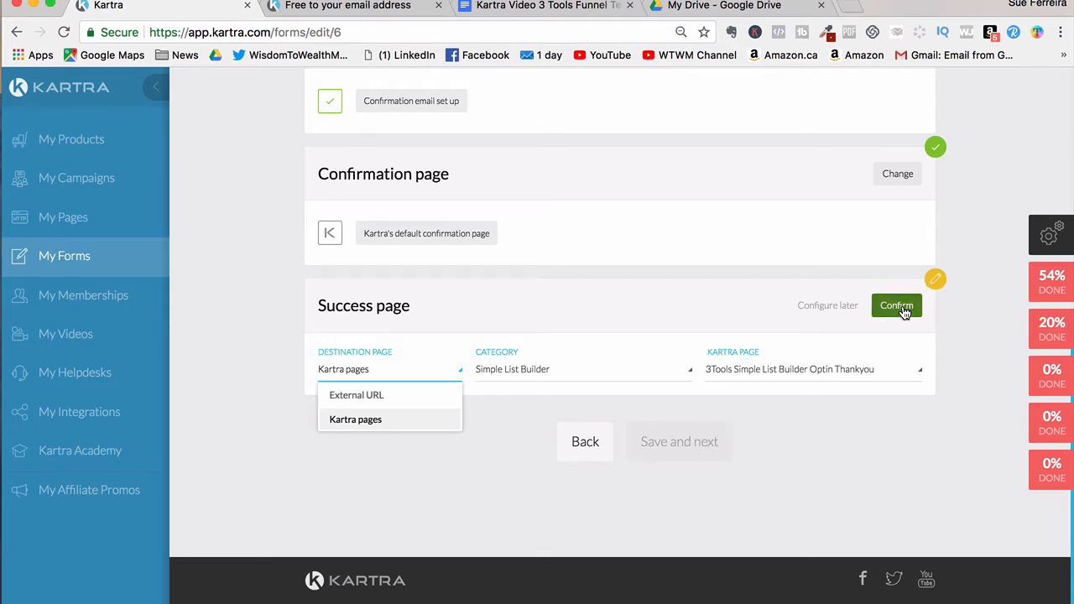
left_click(896, 305)
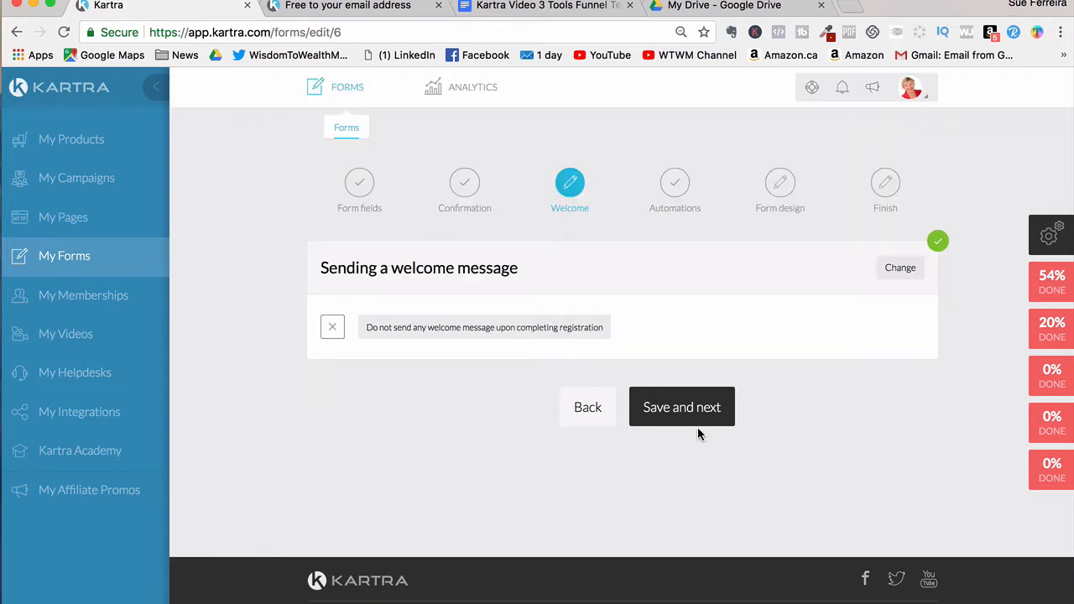
Skip the welcome message; keep list subscription on, sequences and advanced automations off.
left_click(681, 407)
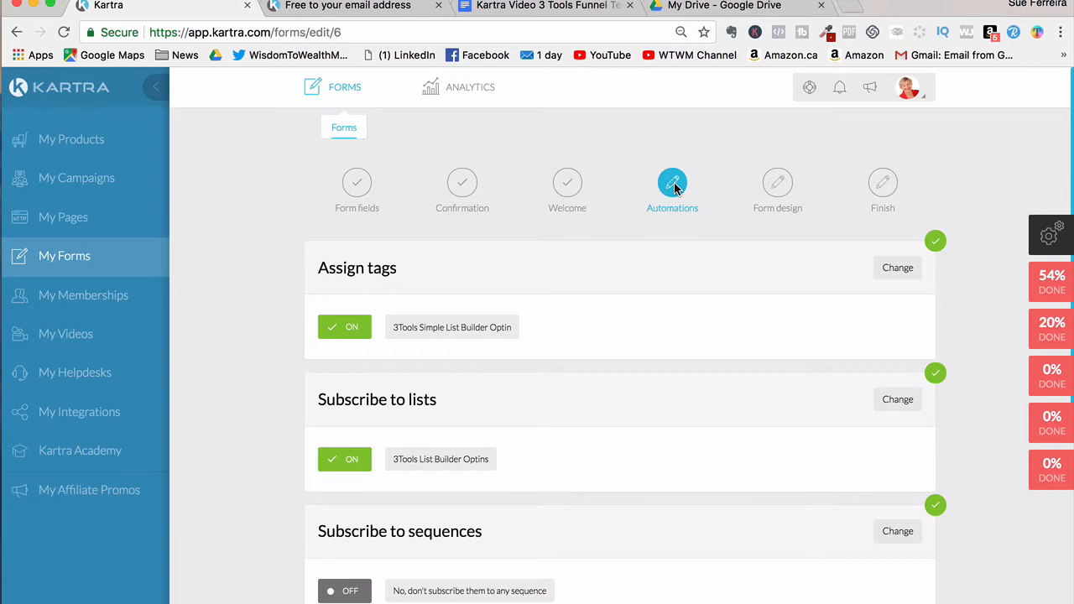
mouse_move(502, 188)
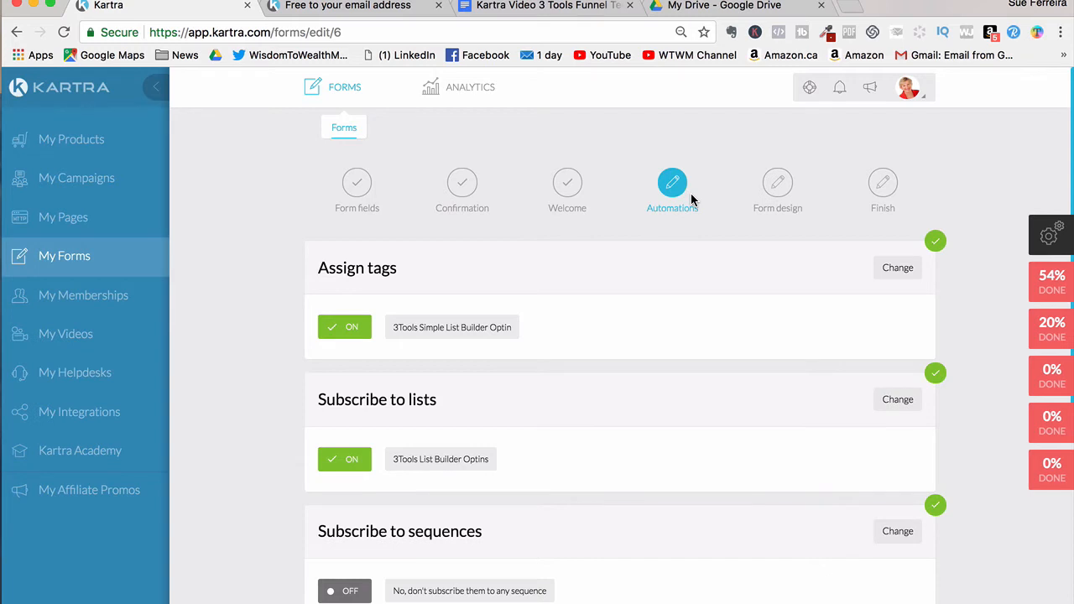
mouse_move(697, 312)
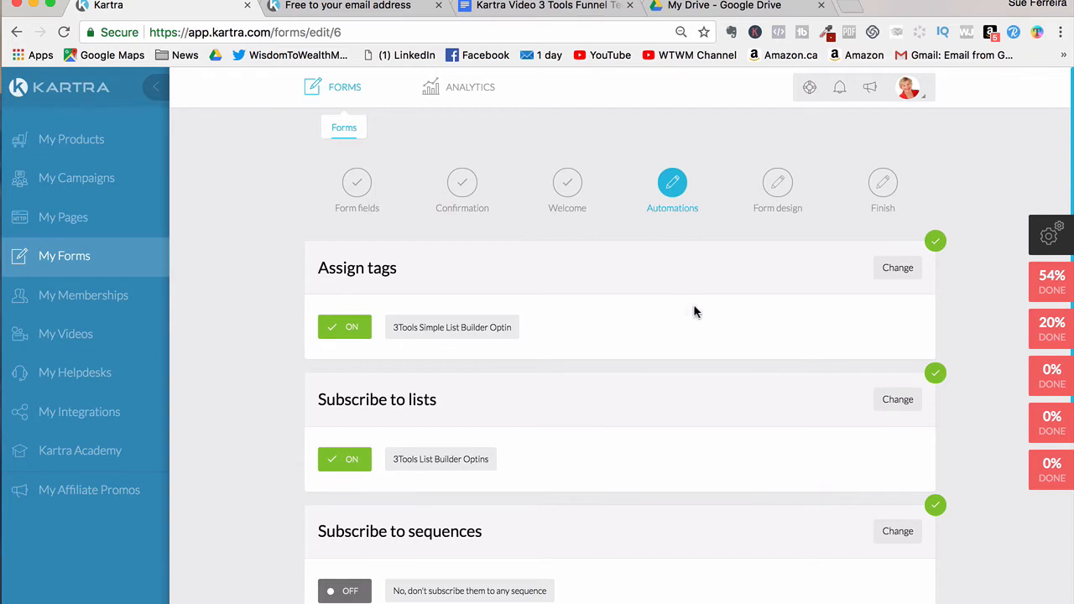
scroll("down", 3)
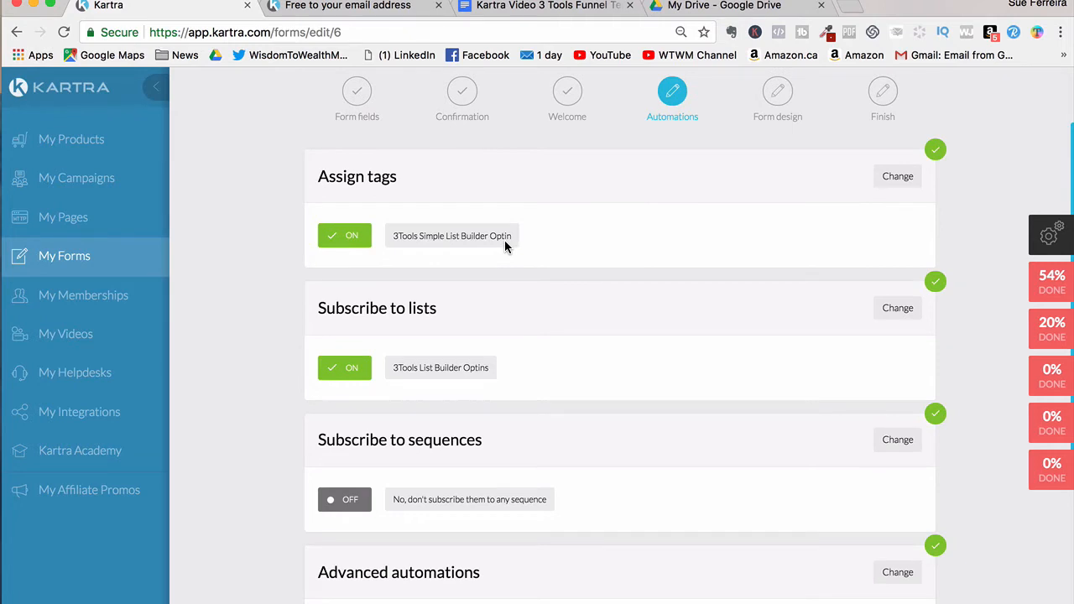
mouse_move(435, 250)
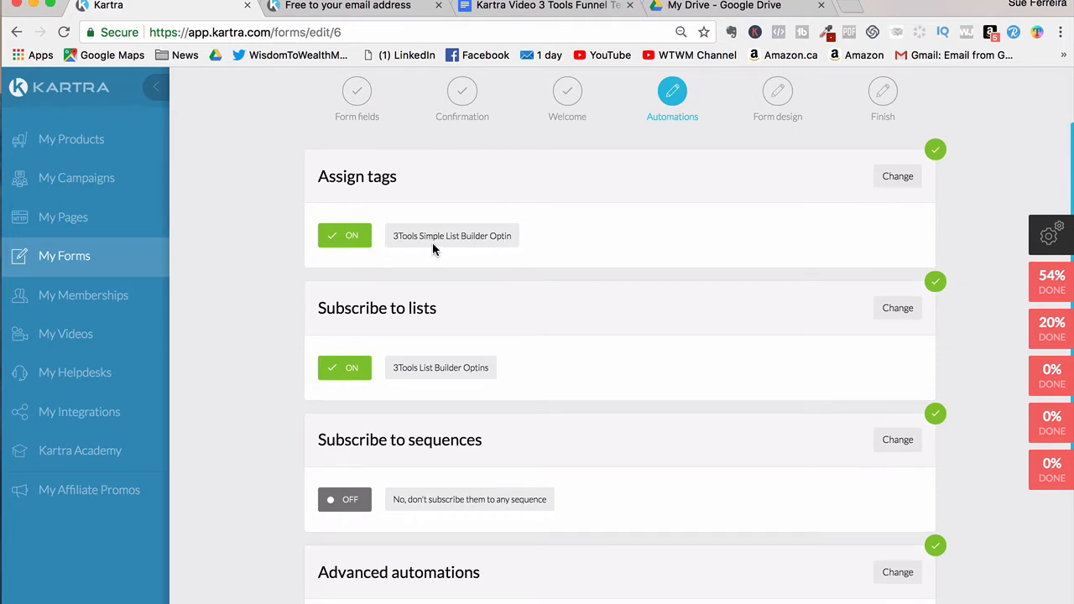
scroll("down", 3)
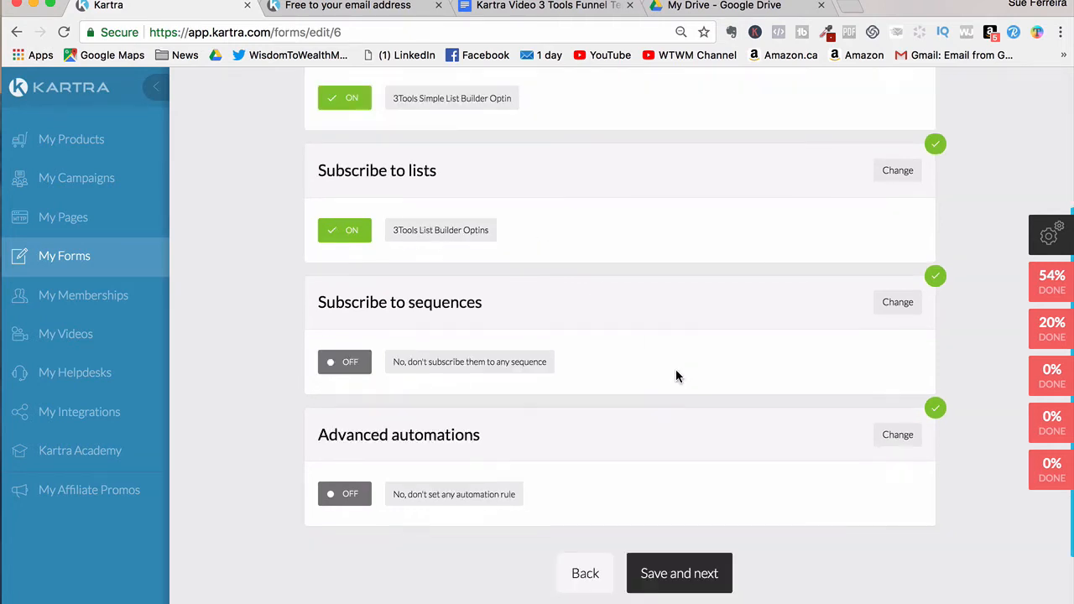
mouse_move(530, 396)
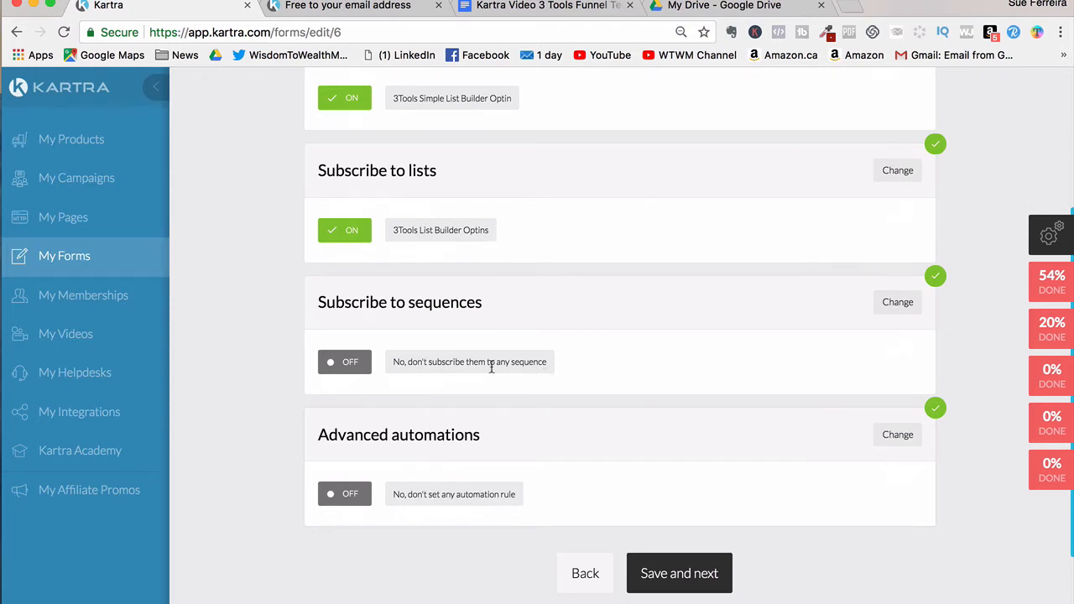
mouse_move(494, 494)
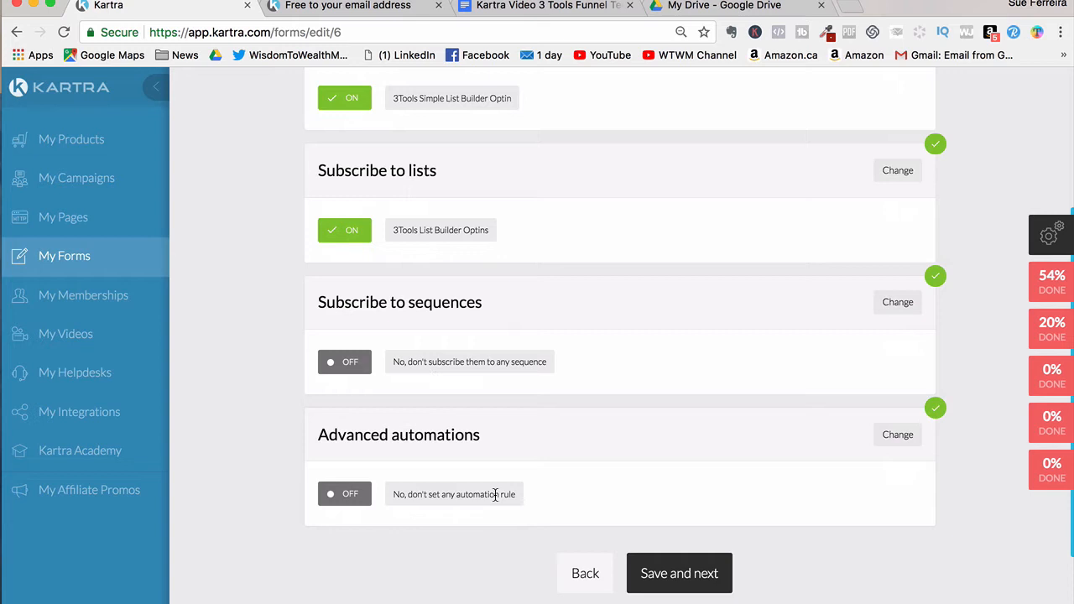
mouse_move(507, 505)
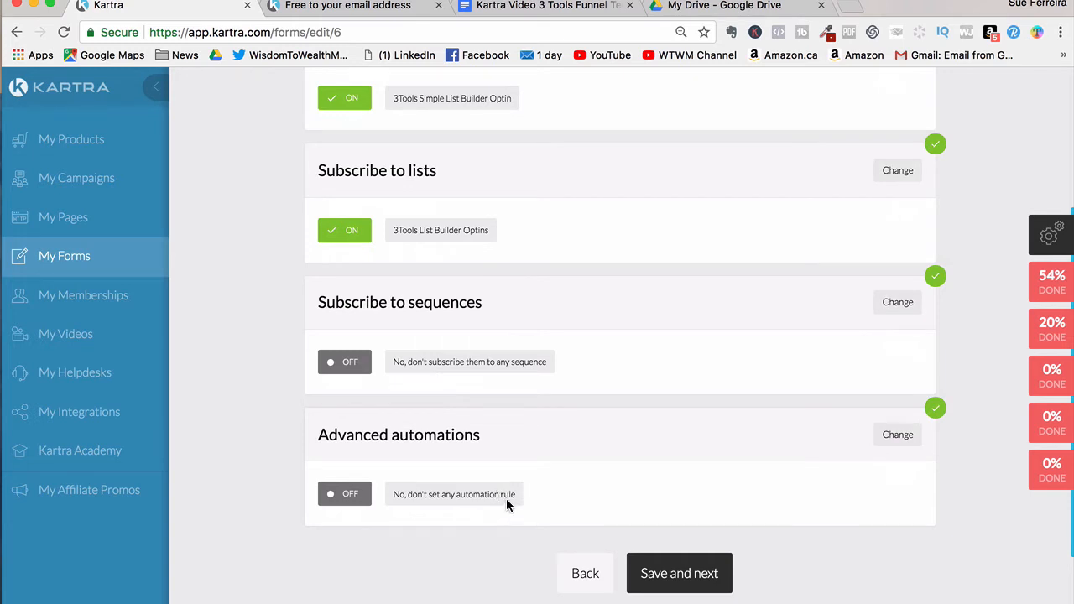
mouse_move(694, 326)
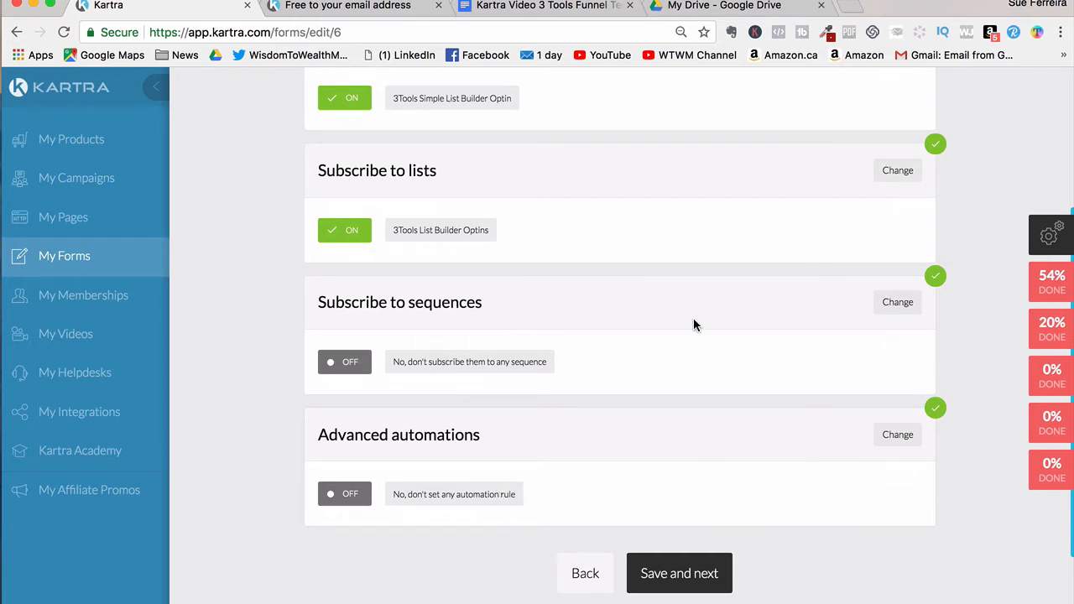
Set the form design to 'In a Kartra Page or Kartra Video' and finish the form.
left_click(678, 573)
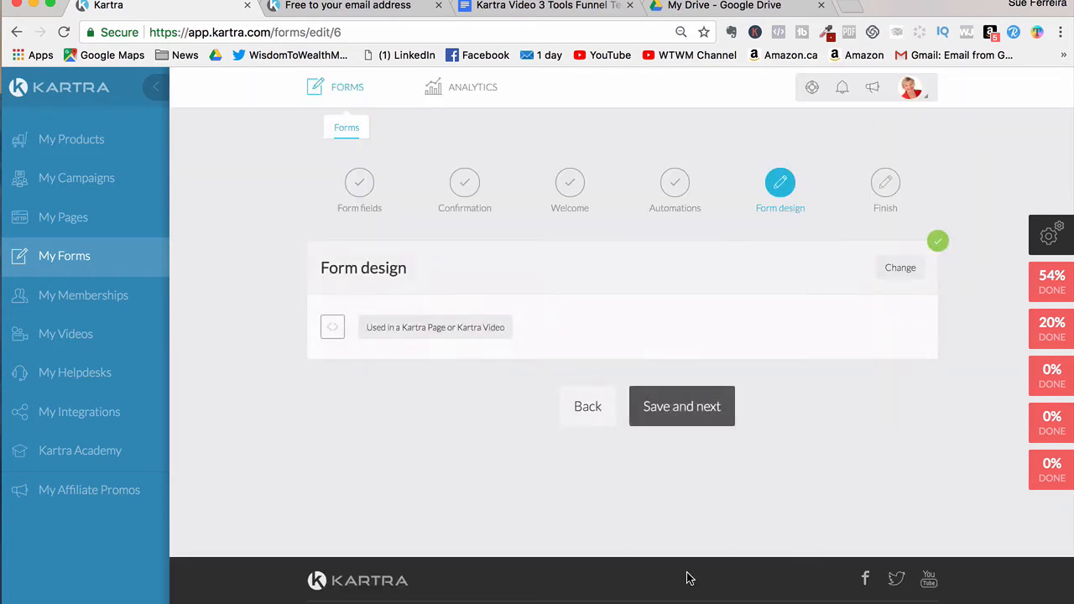
mouse_move(520, 331)
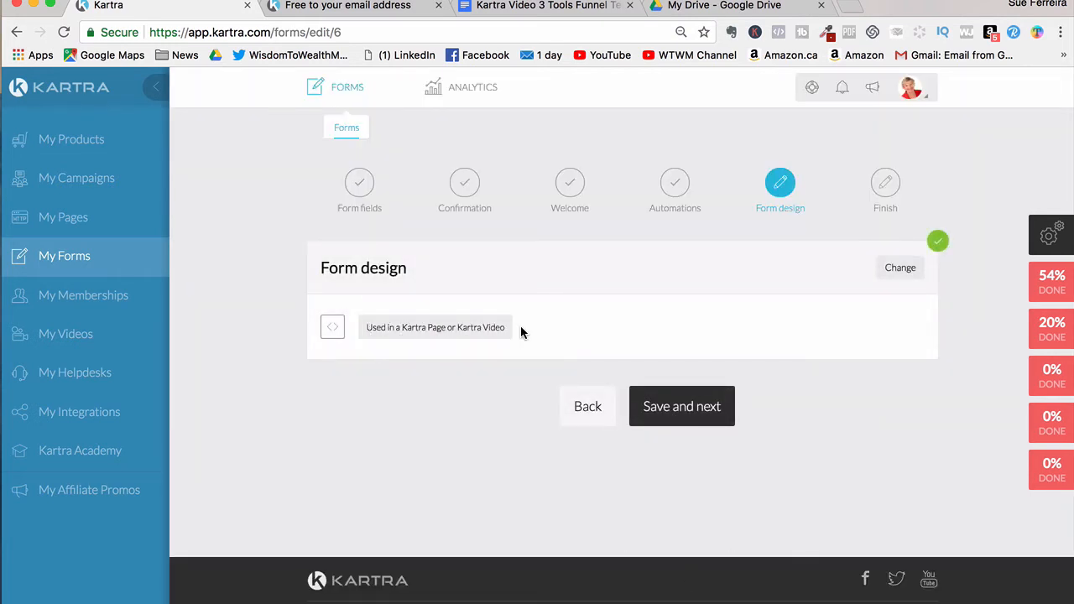
left_click(900, 267)
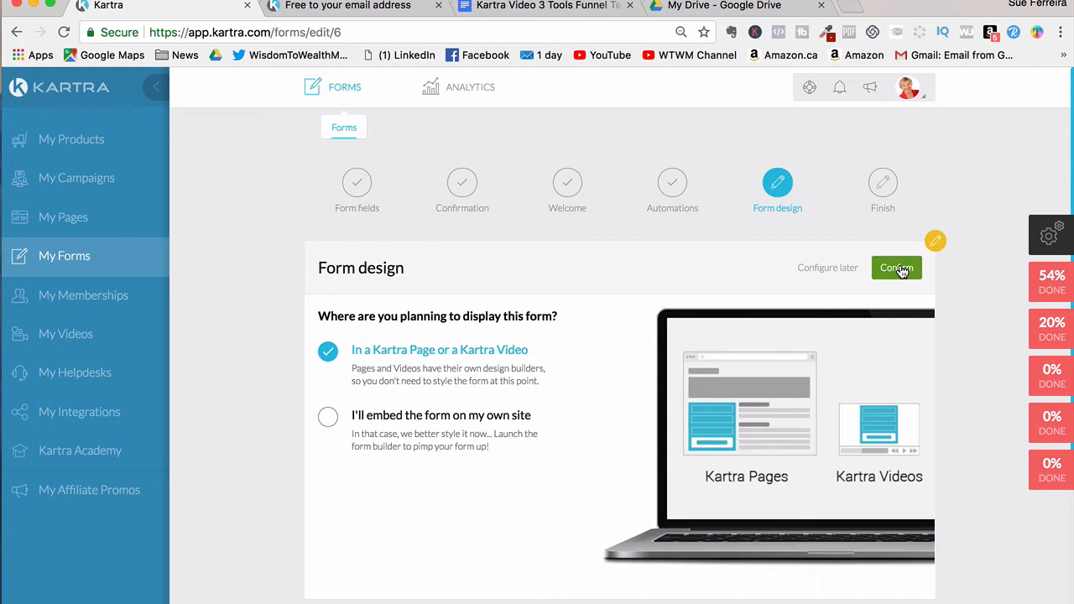
left_click(896, 267)
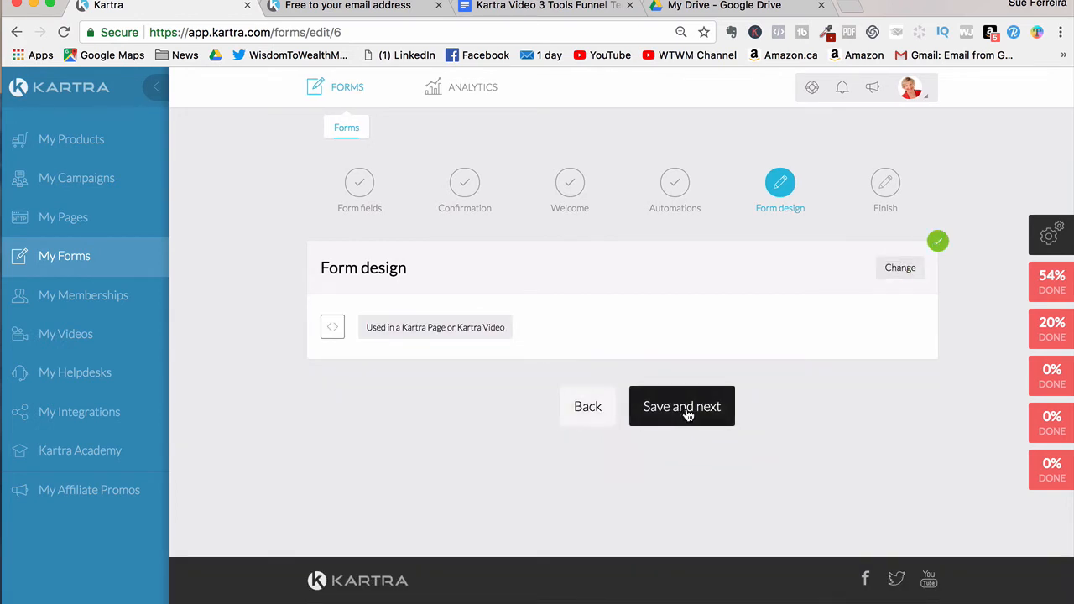
left_click(682, 406)
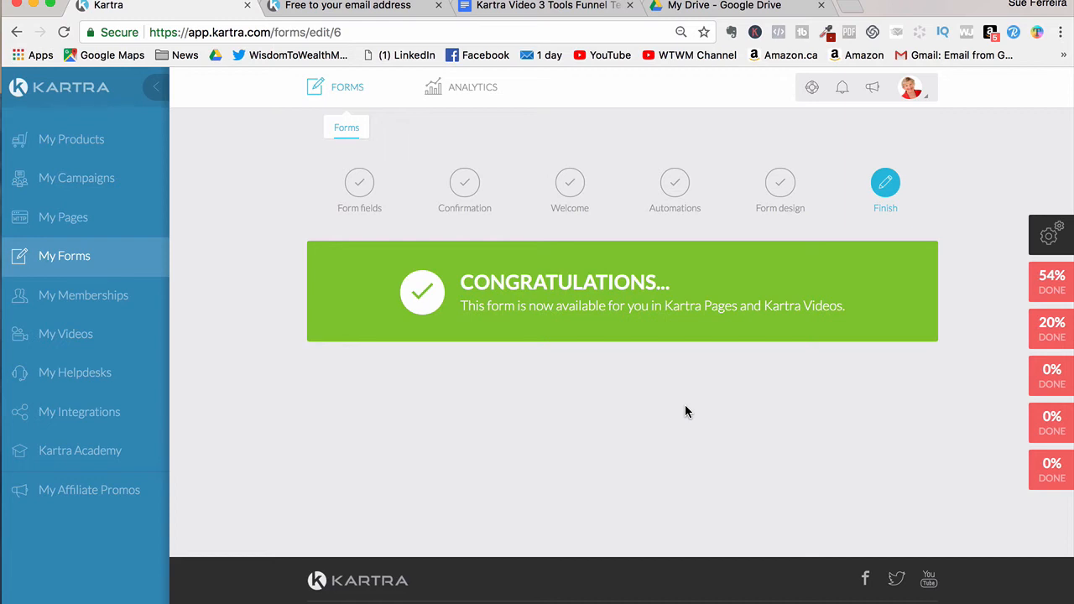
mouse_move(797, 368)
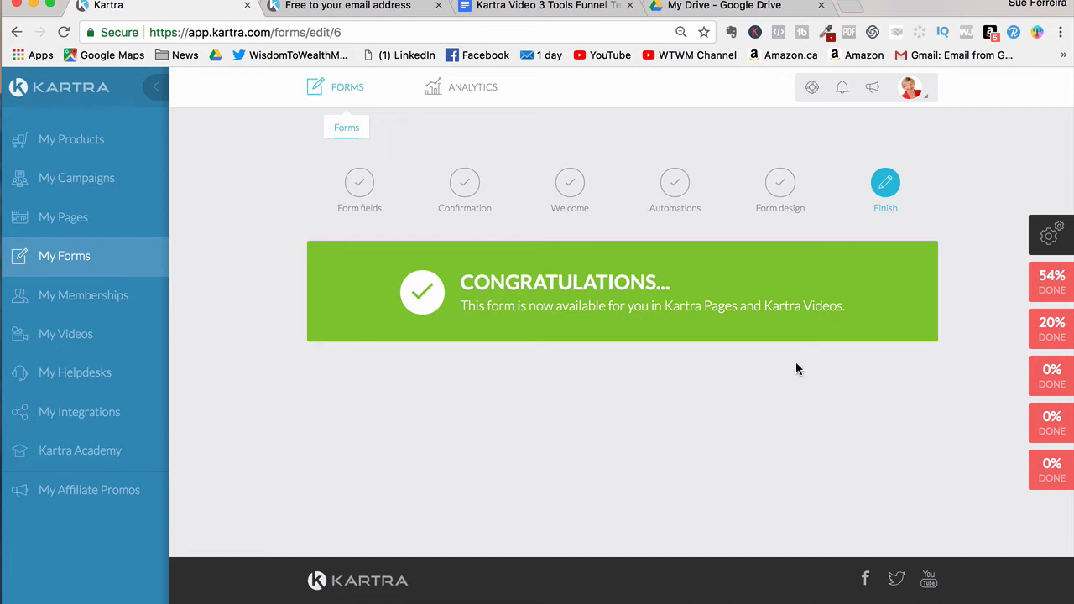
mouse_move(845, 317)
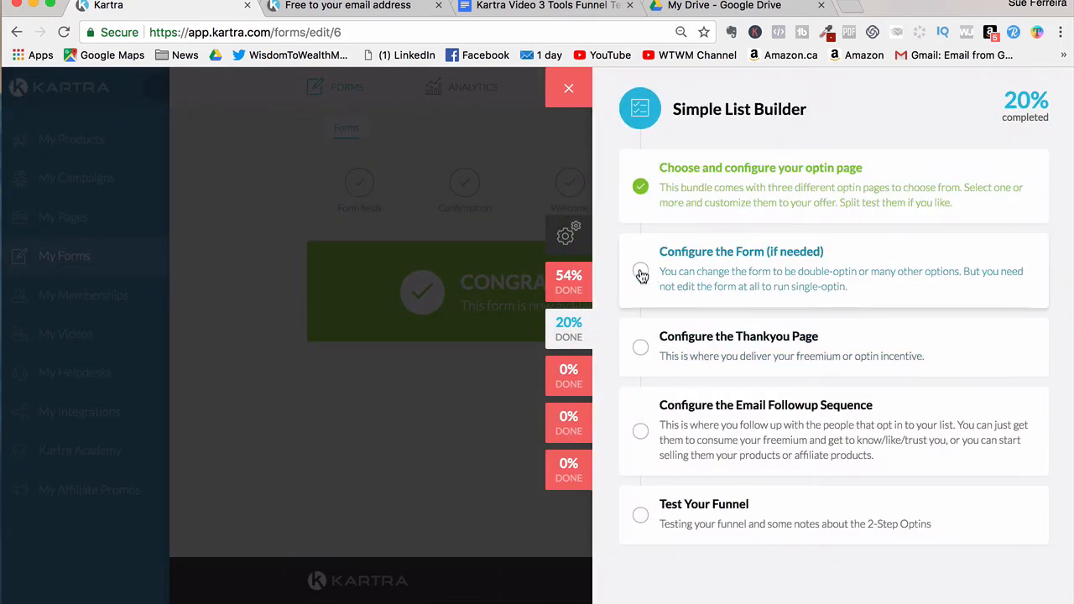
Mark 'Configure the Form' completed in the checklist and go to the Pages list.
left_click(640, 270)
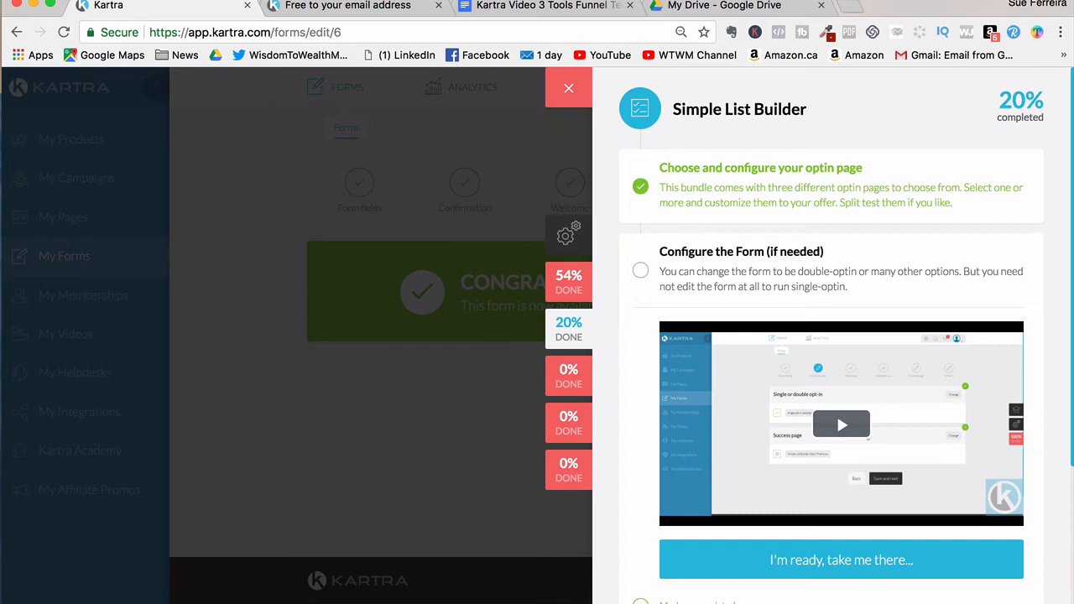
left_click(640, 270)
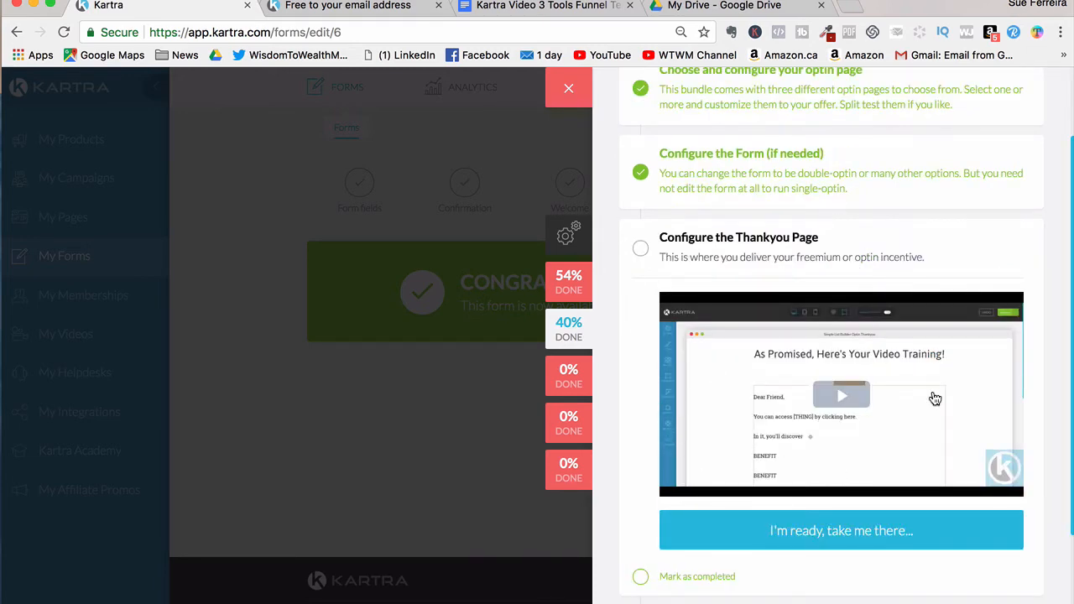
mouse_move(814, 510)
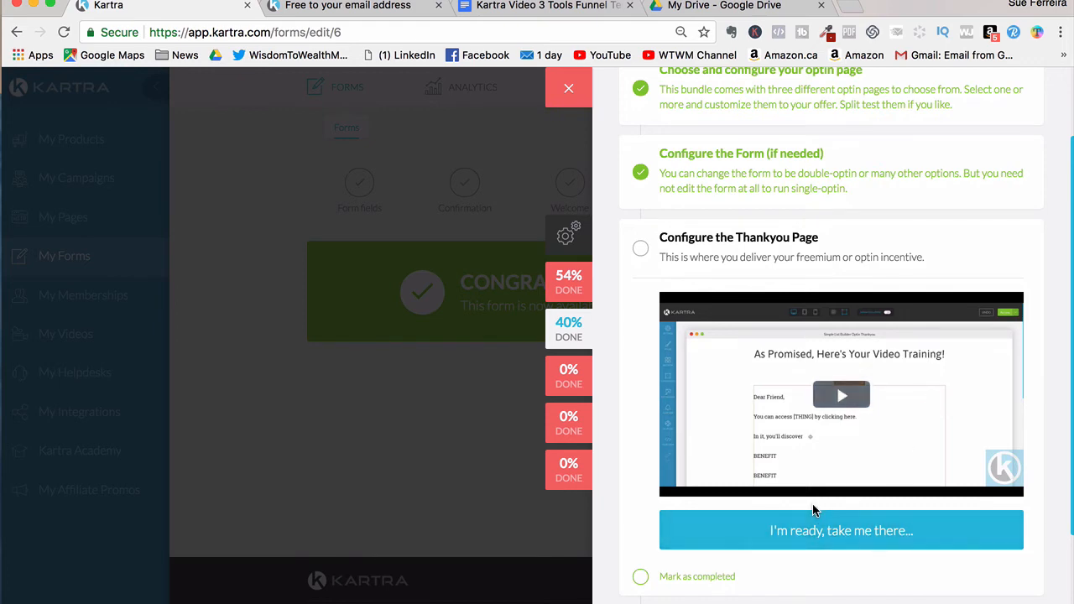
left_click(63, 216)
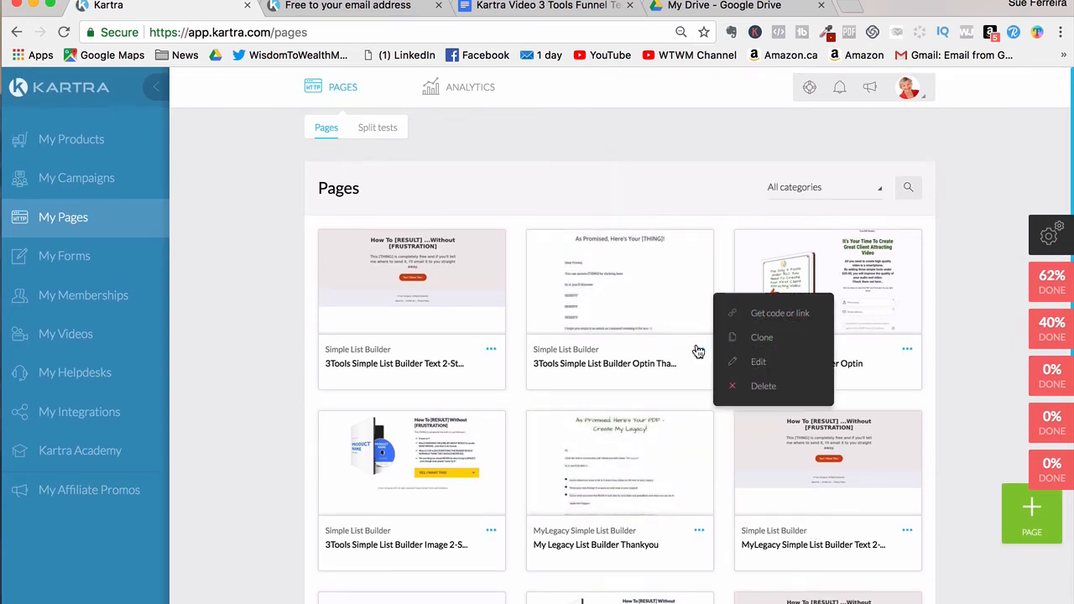
Rename the page '3Tools Simple List Builder Thankyou' in category 3 Tools Simple List Builder.
left_click(758, 362)
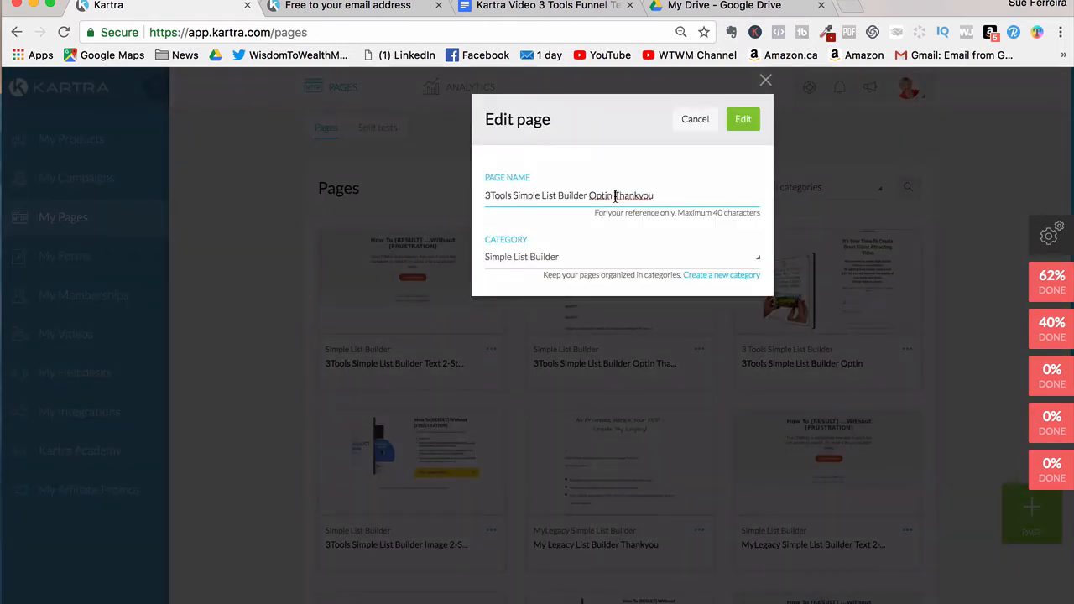
double_click(601, 195)
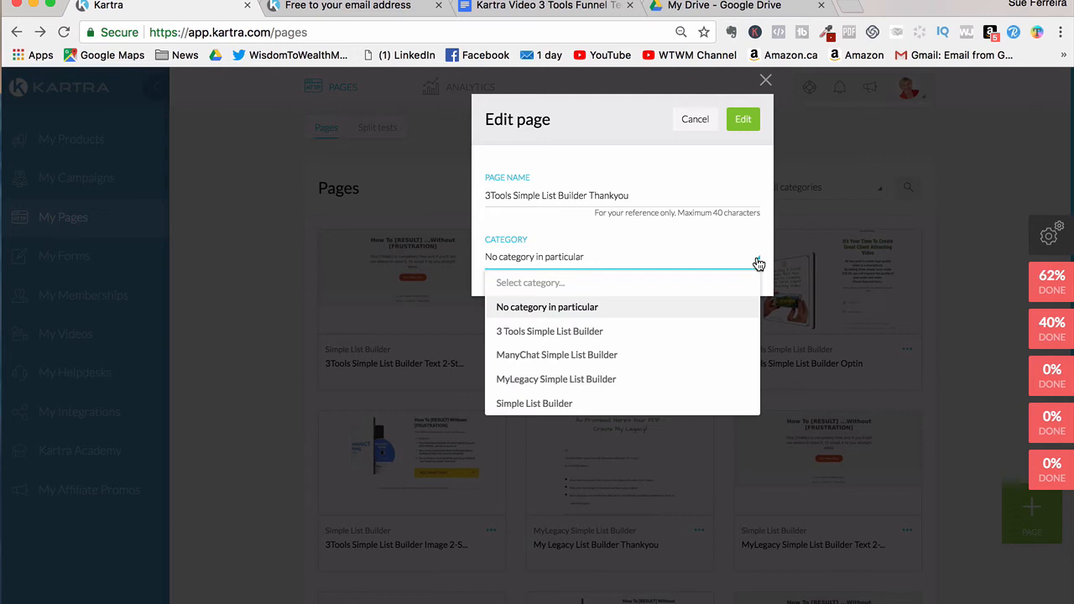
left_click(549, 331)
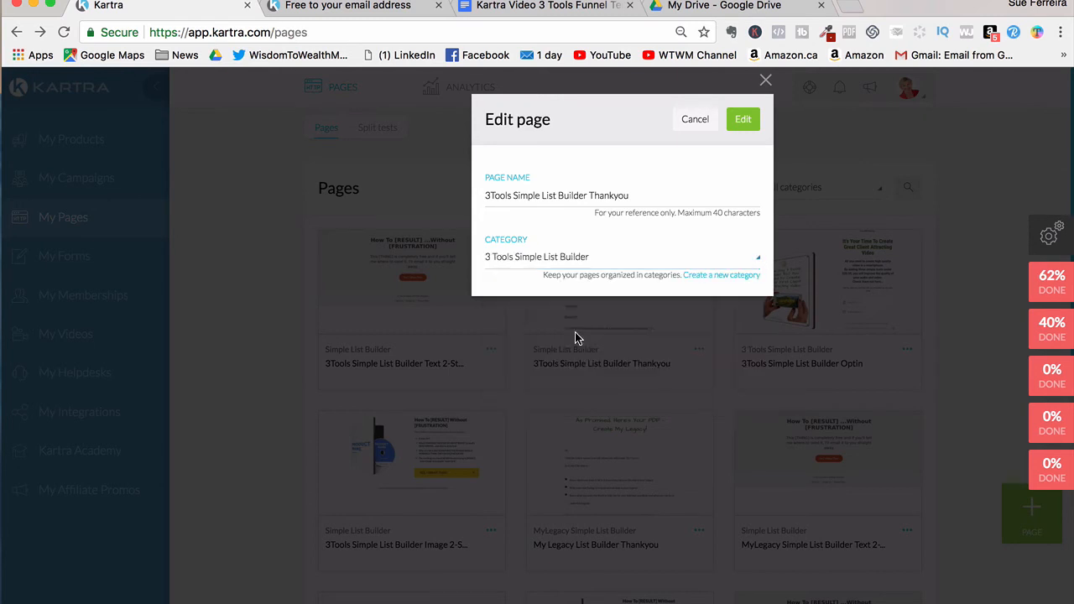
left_click(742, 118)
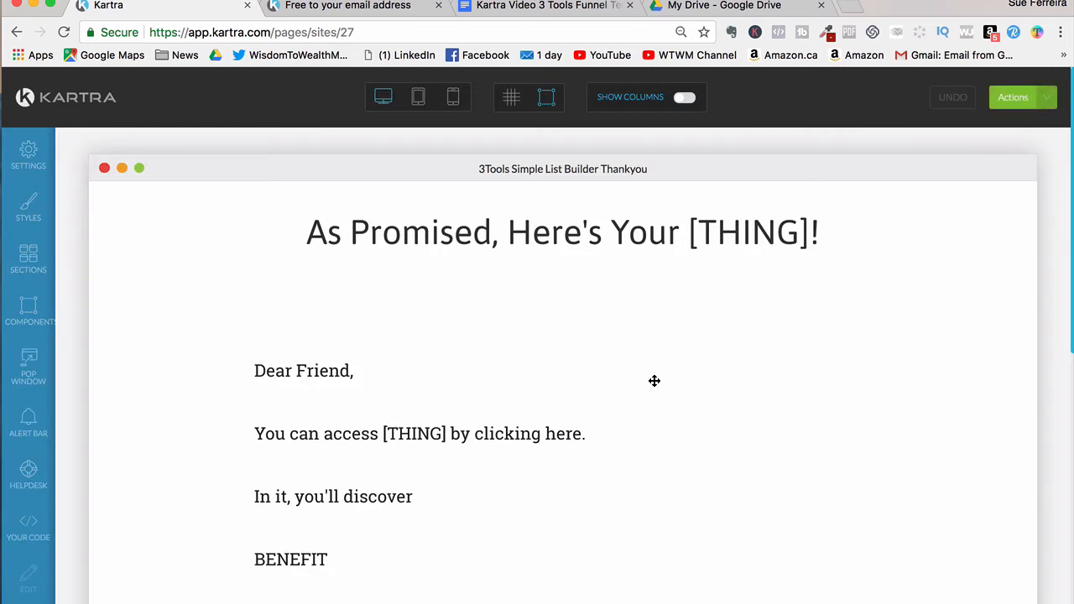
Replace [THING] with PDF in the thank-you page text block, then exit to the dashboard.
left_click(654, 232)
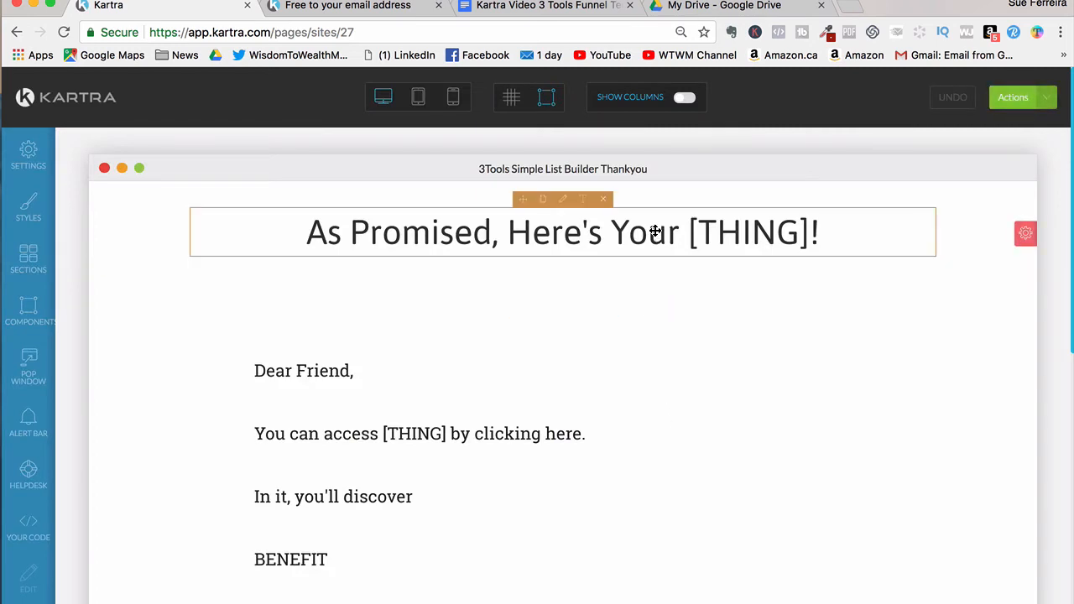
mouse_move(562, 215)
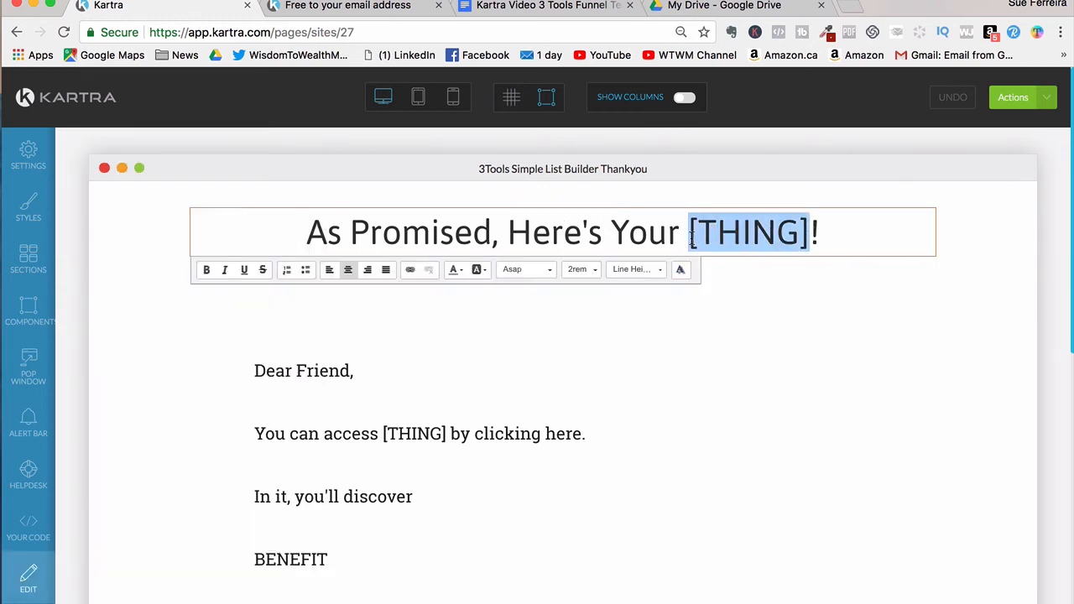
scroll("down", 3)
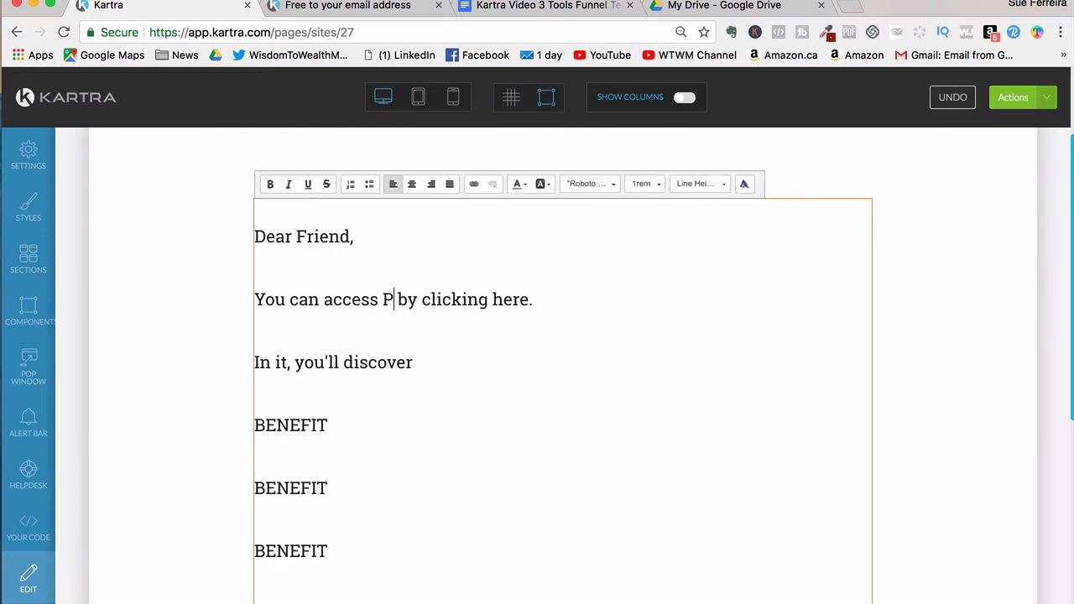
scroll("down", 3)
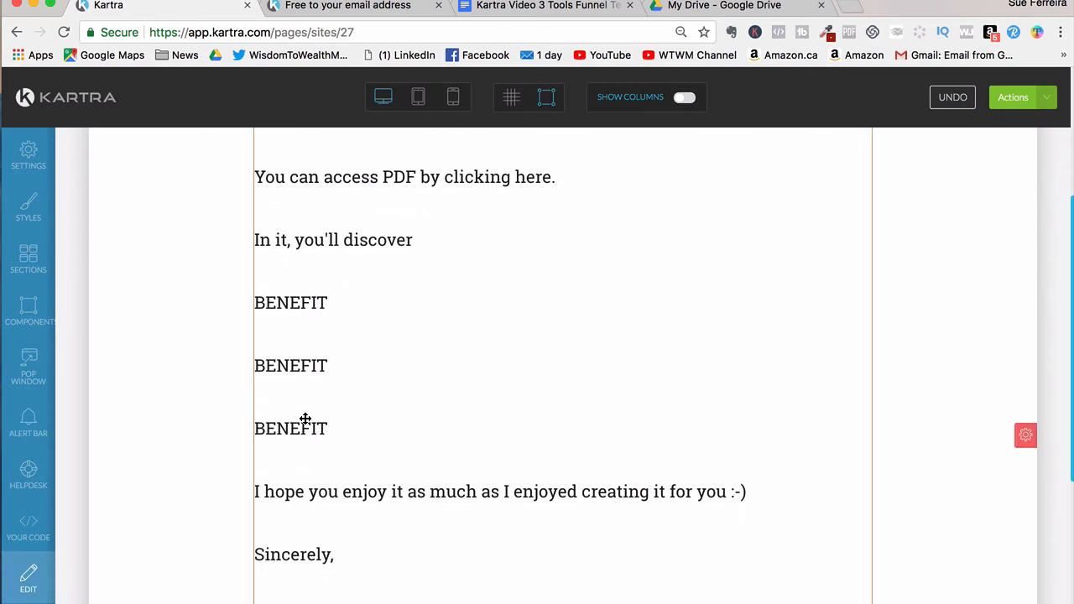
mouse_move(172, 327)
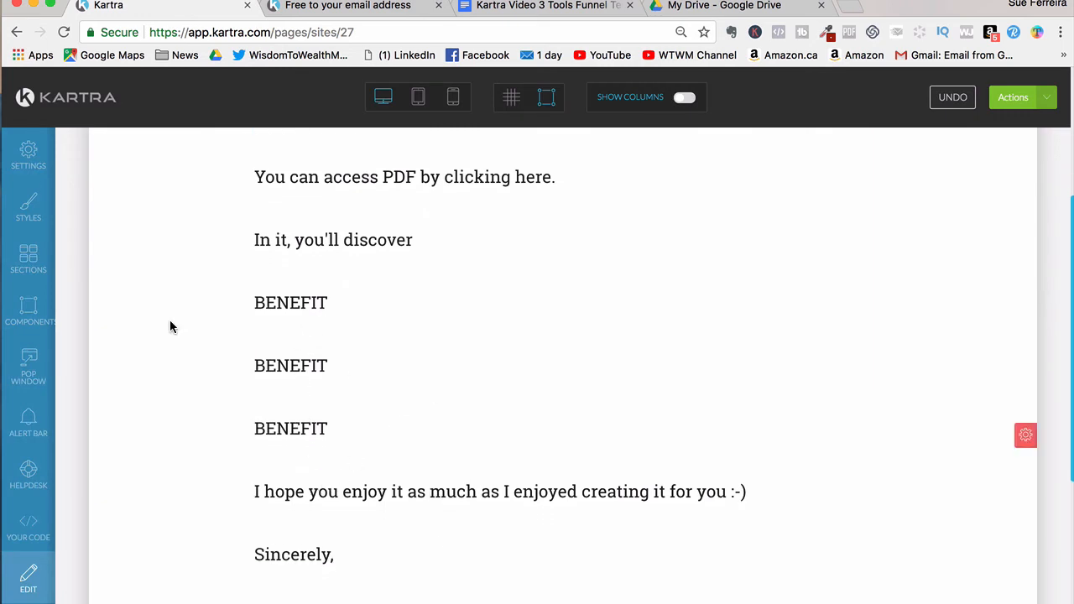
left_click(1015, 96)
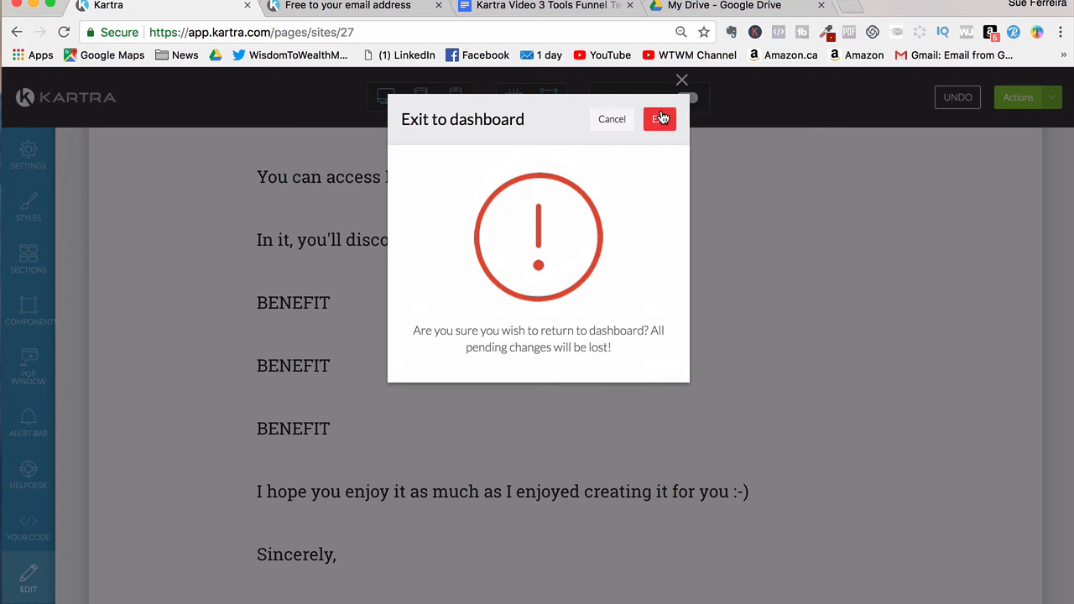
left_click(659, 118)
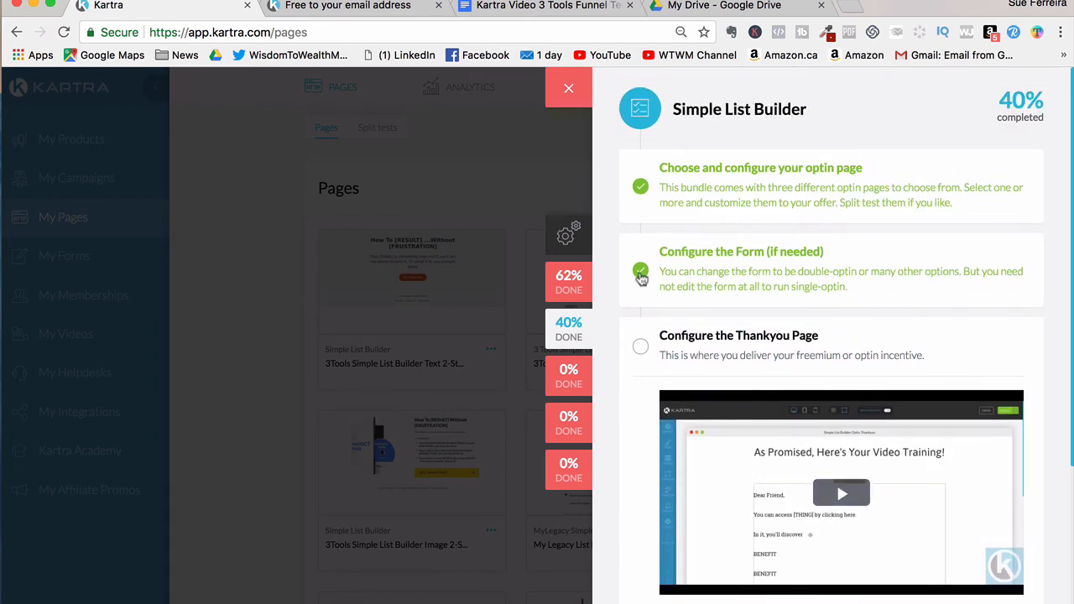
Tick the Configure the Thankyou Page checklist item as completed.
left_click(640, 347)
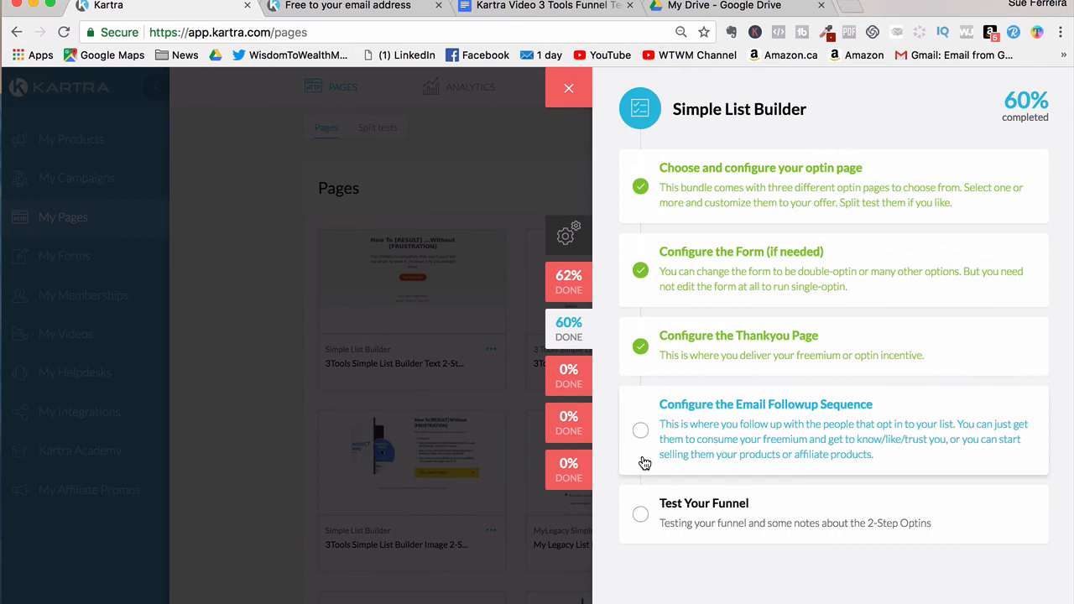